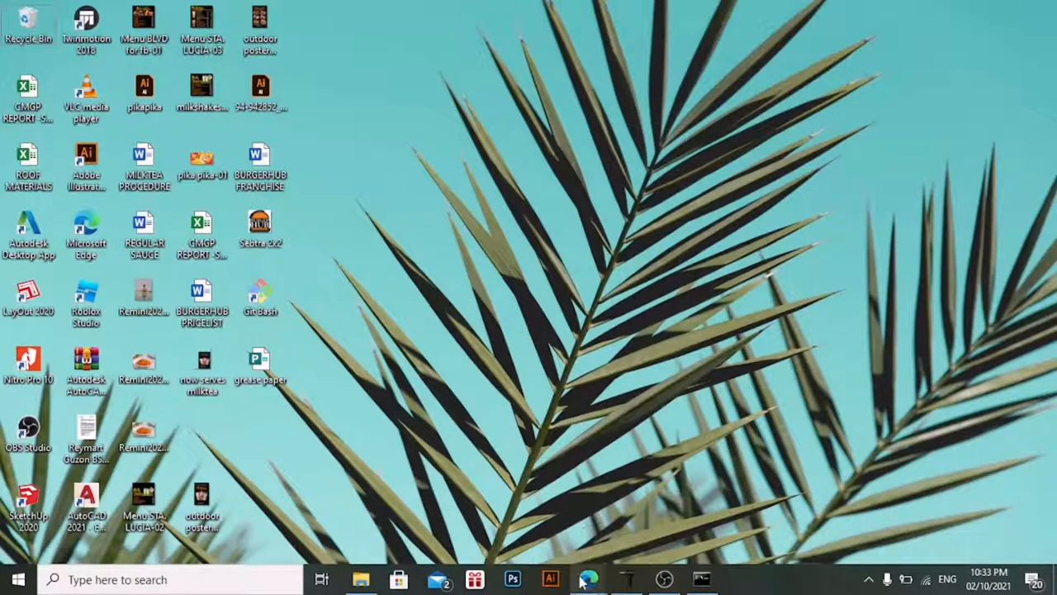
In Edge, view the Android Studio download page and confirm the Windows installer was downloaded
{"action": "left_click", "coordinate": [589, 578]}
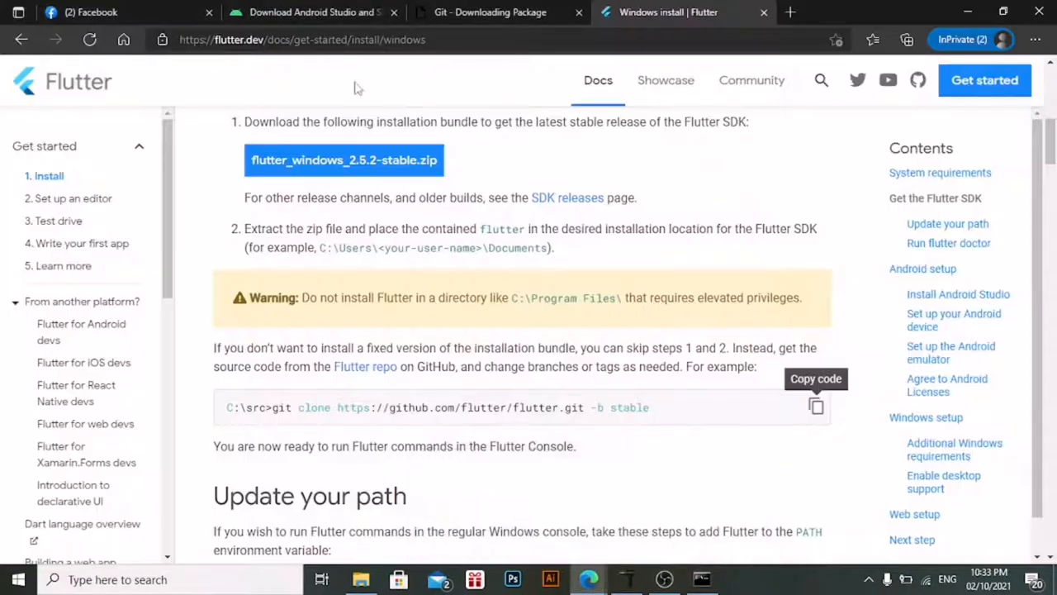
{"action": "left_click", "coordinate": [313, 11]}
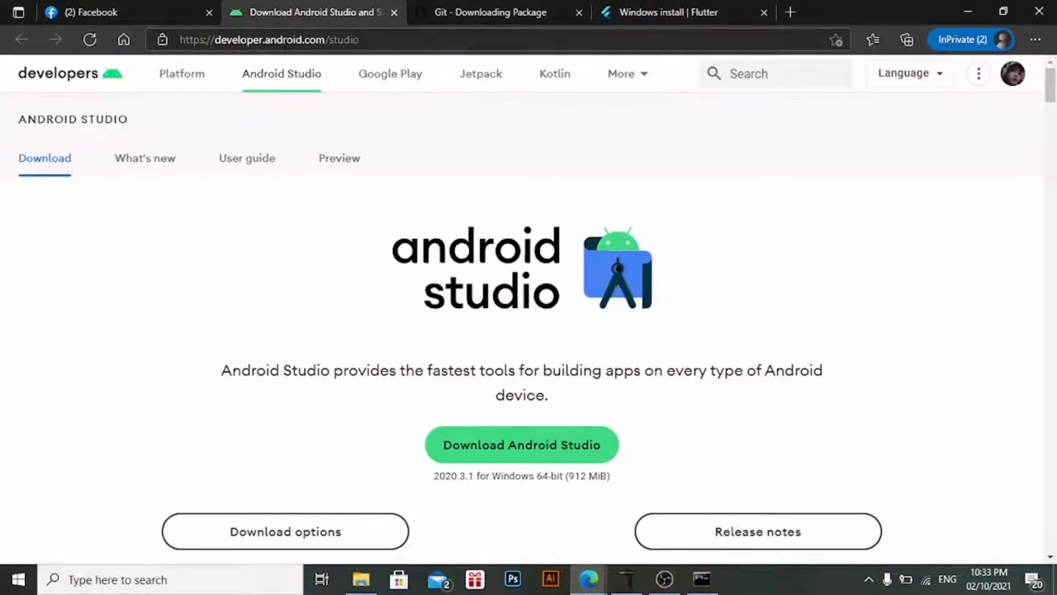
{"action": "mouse_move", "coordinate": [339, 81]}
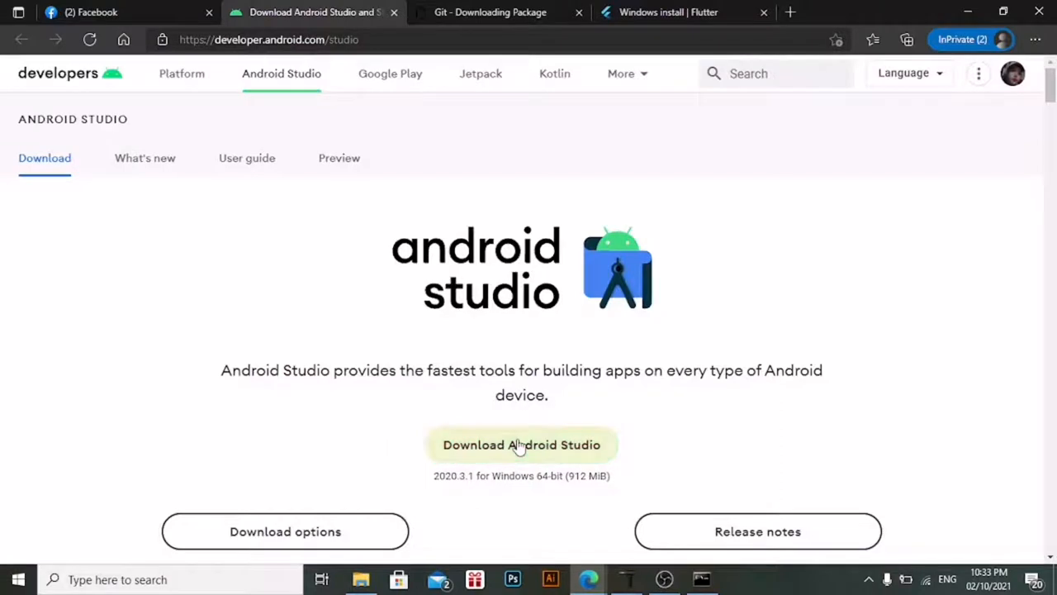
{"action": "mouse_move", "coordinate": [814, 238]}
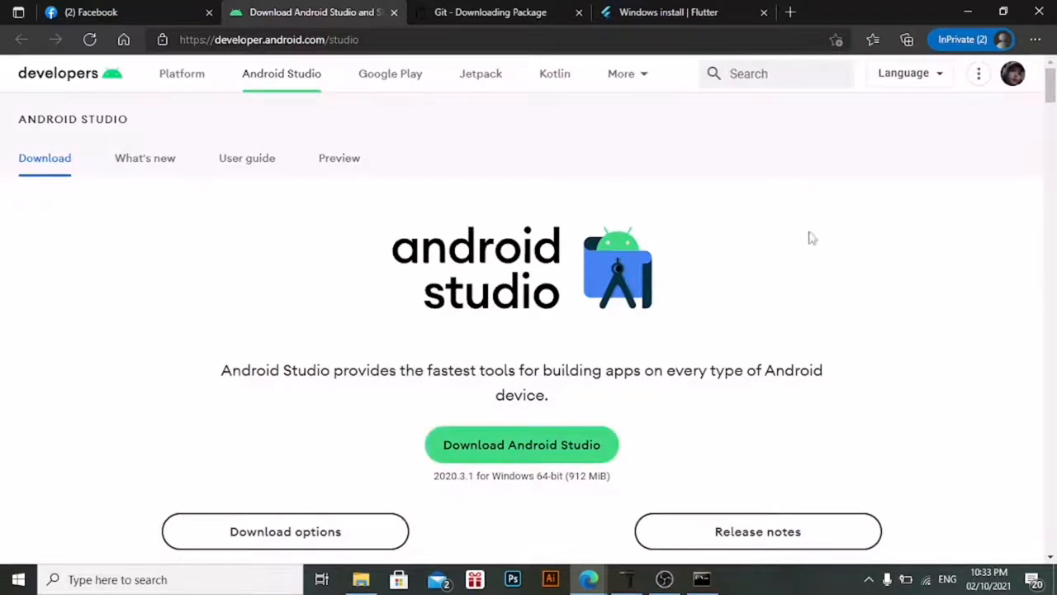
{"action": "left_click", "coordinate": [907, 39]}
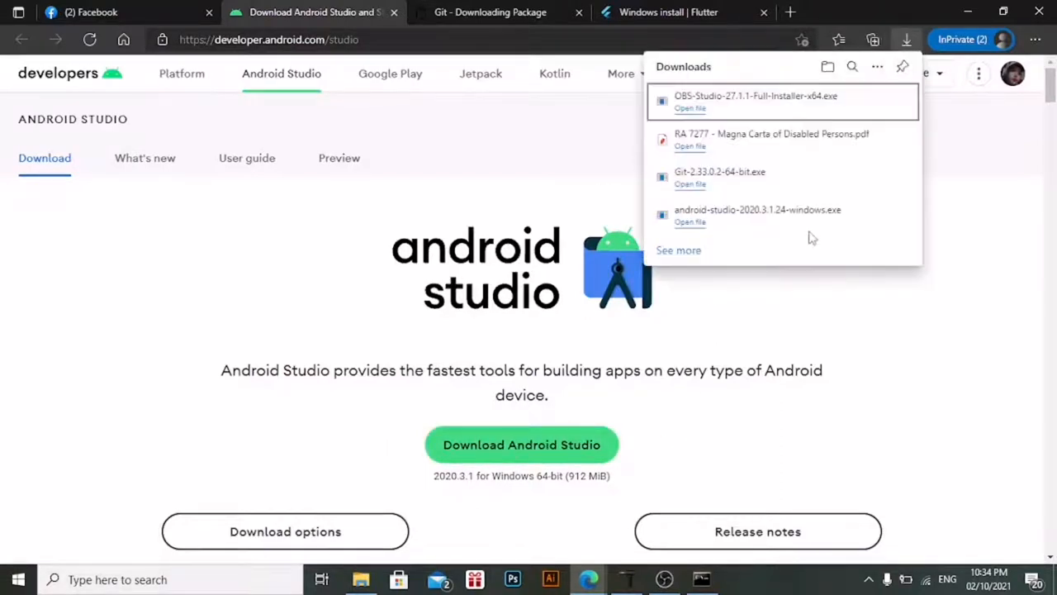
{"action": "mouse_move", "coordinate": [803, 233]}
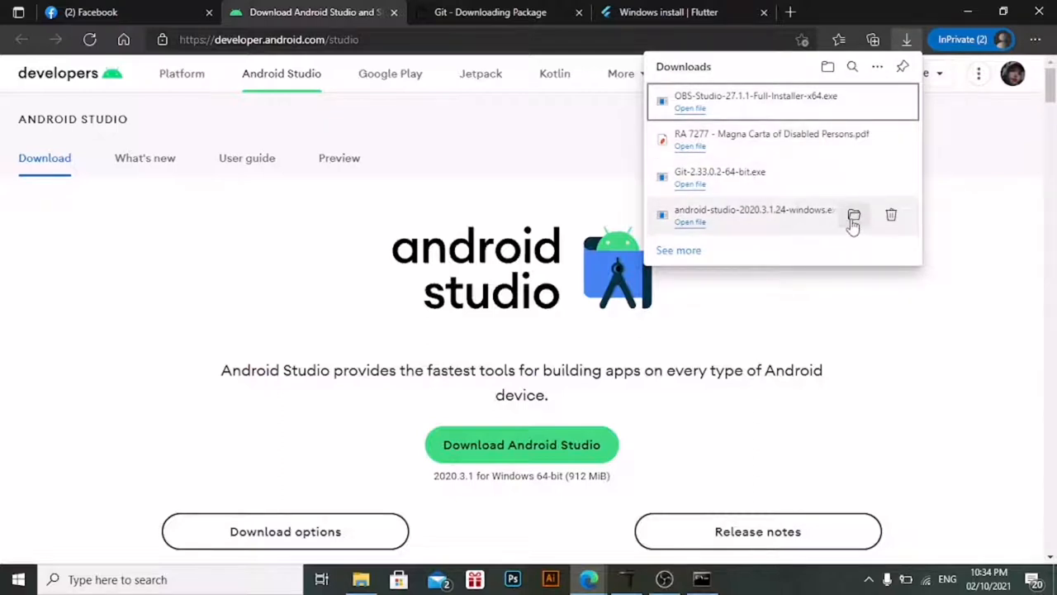
{"action": "left_click", "coordinate": [868, 301]}
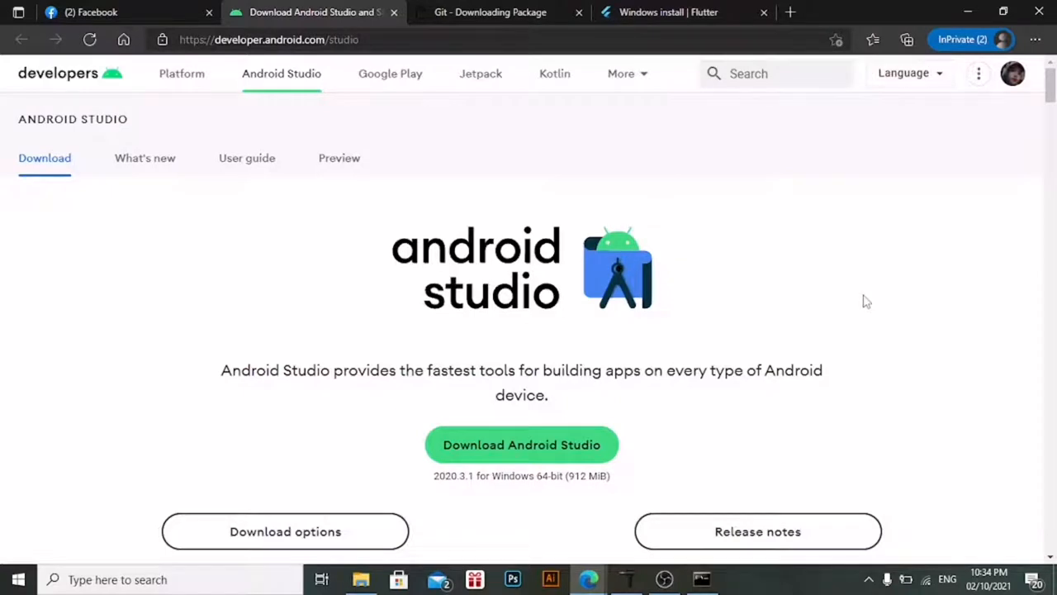
{"action": "mouse_move", "coordinate": [808, 294]}
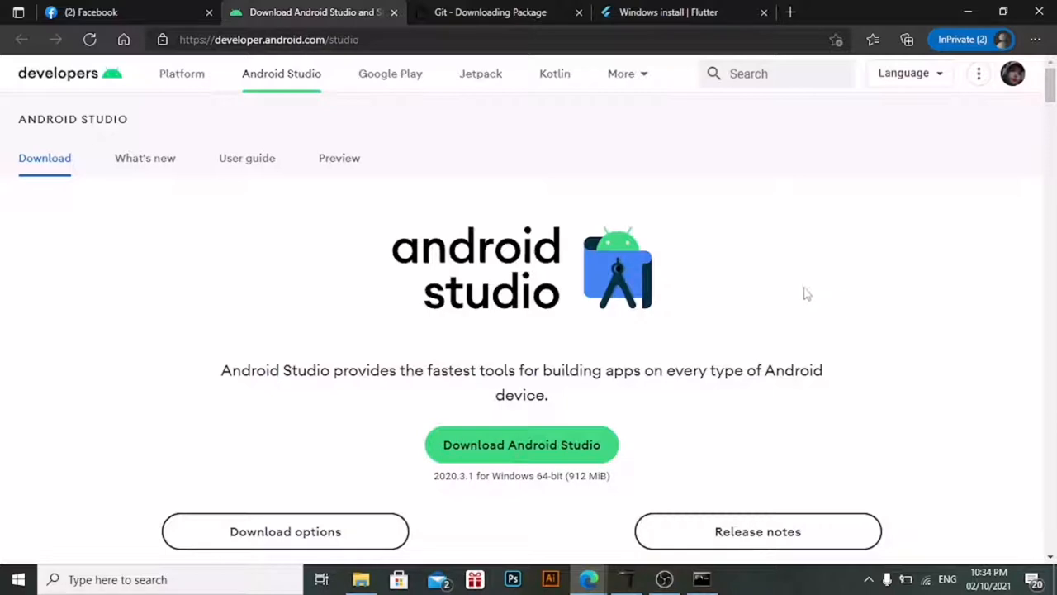
{"action": "mouse_move", "coordinate": [645, 270]}
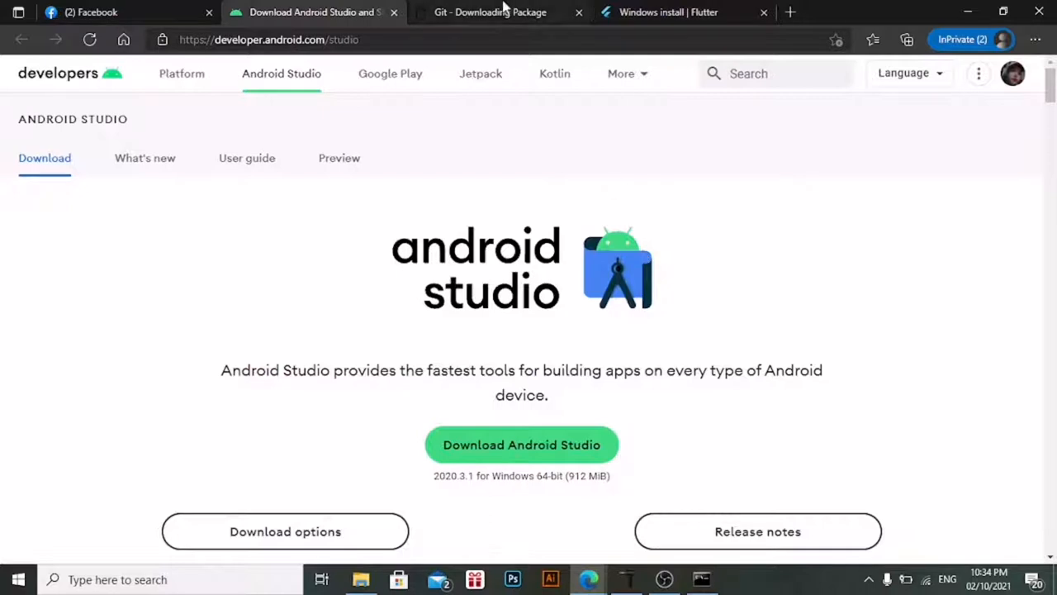
Show the git-scm.com page downloading 64-bit Git 2.33.0 for Windows
{"action": "left_click", "coordinate": [489, 12]}
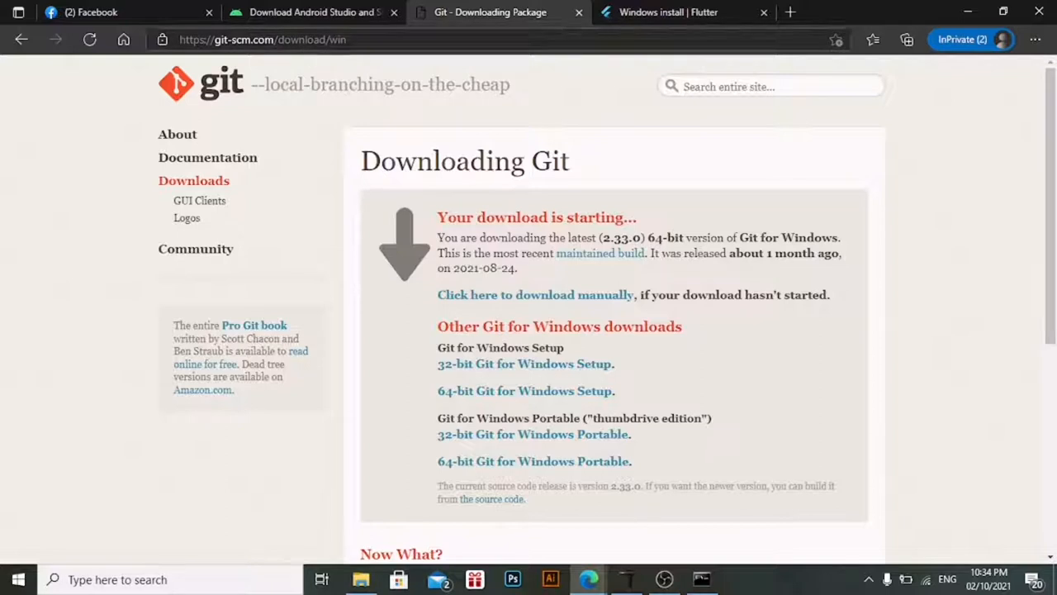
{"action": "mouse_move", "coordinate": [578, 152]}
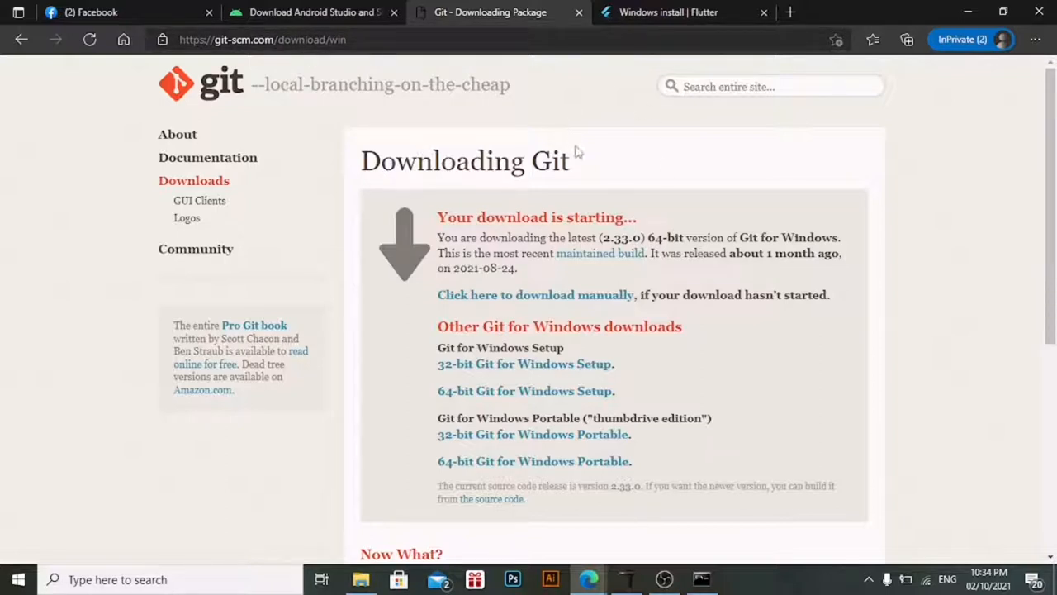
{"action": "mouse_move", "coordinate": [829, 412]}
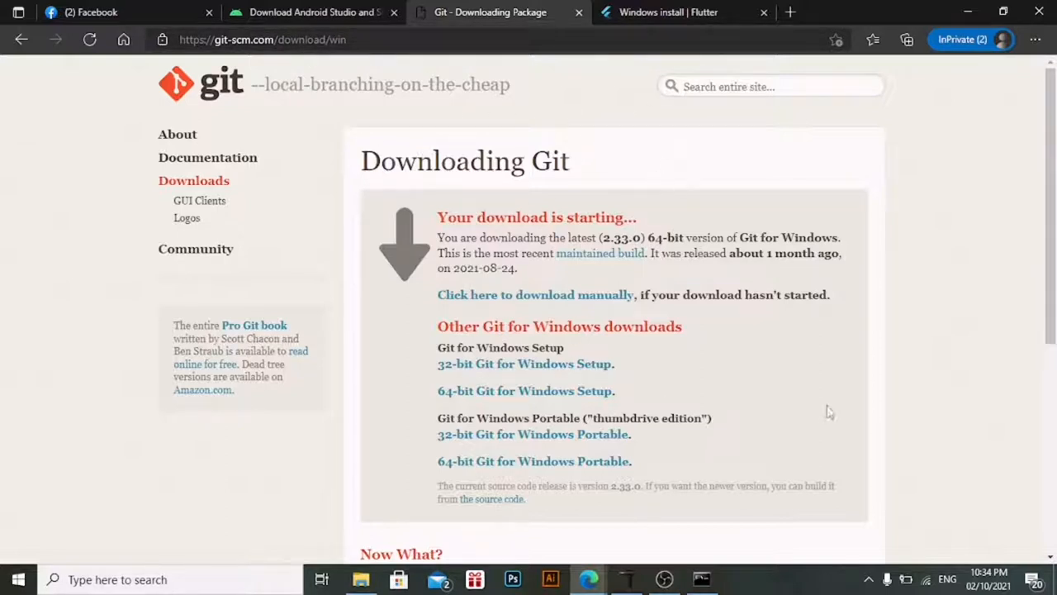
{"action": "mouse_move", "coordinate": [667, 350]}
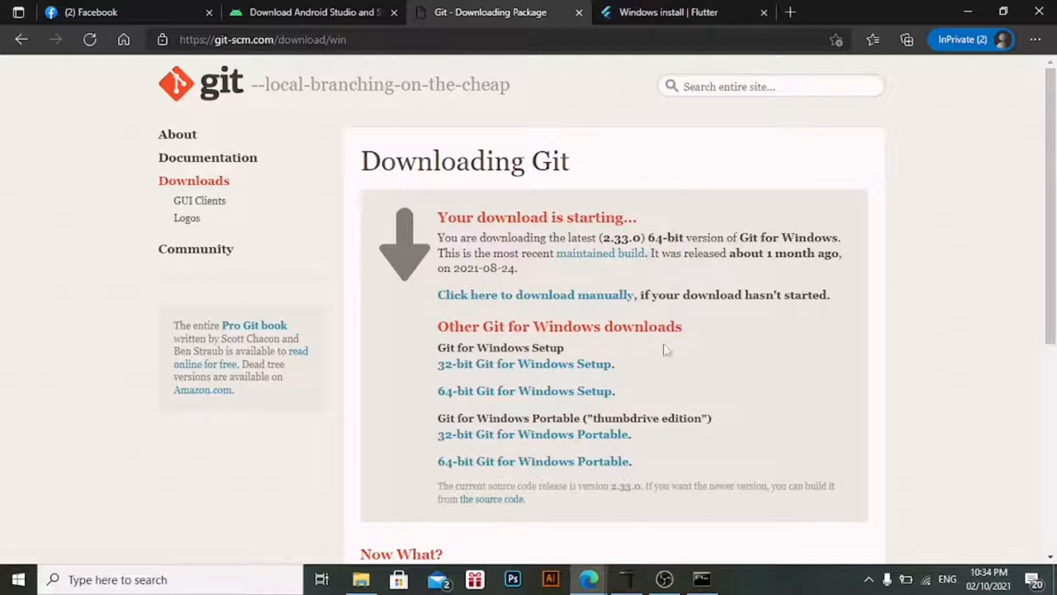
{"action": "scroll", "scroll_direction": "down", "scroll_amount": 3}
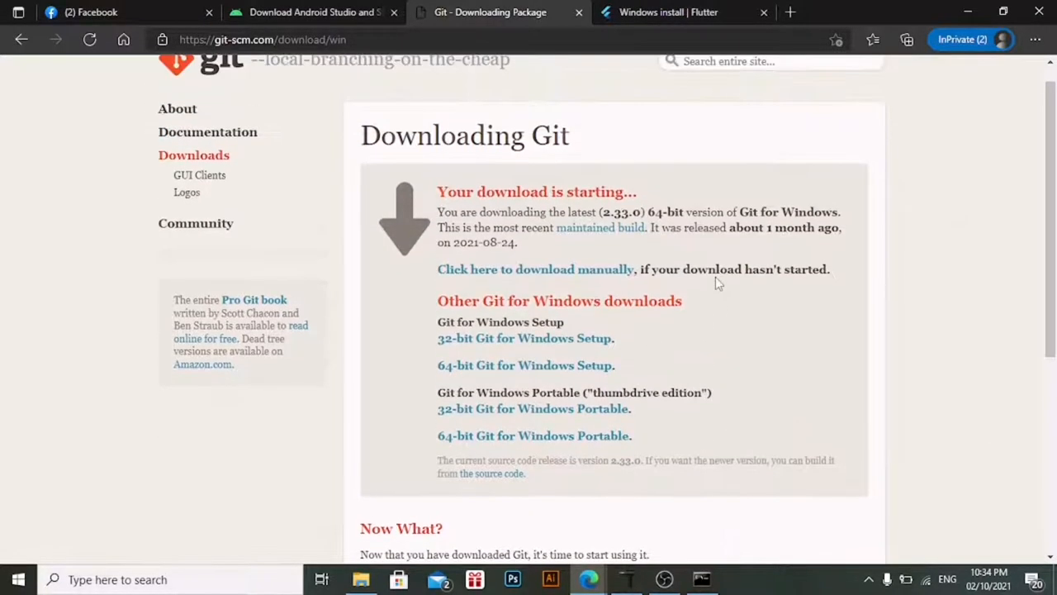
{"action": "mouse_move", "coordinate": [690, 140]}
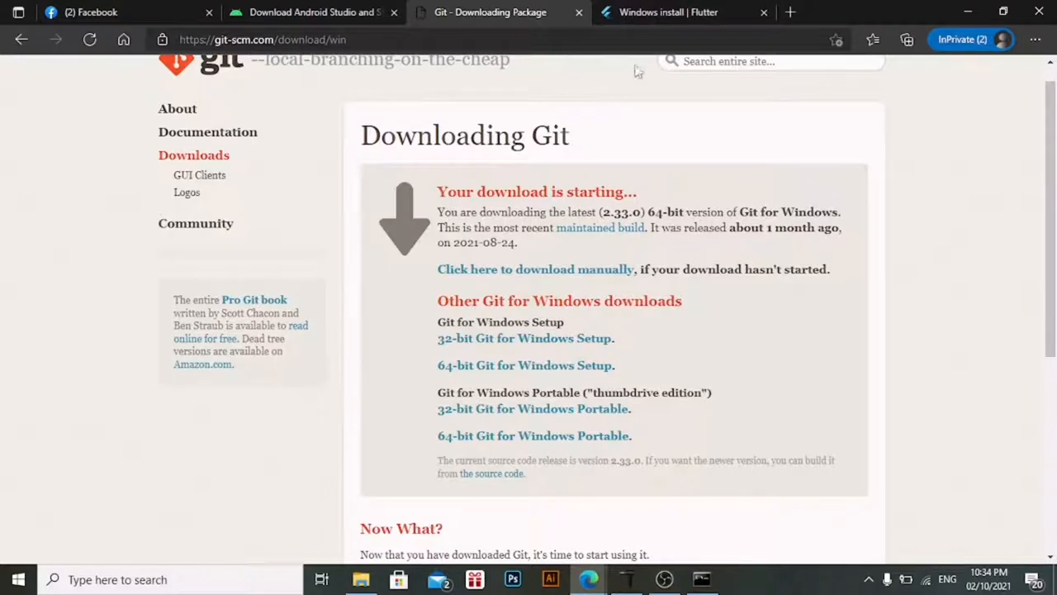
Show the Flutter Windows install guide at Get the Flutter SDK (stable 2.5.2)
{"action": "left_click", "coordinate": [667, 12]}
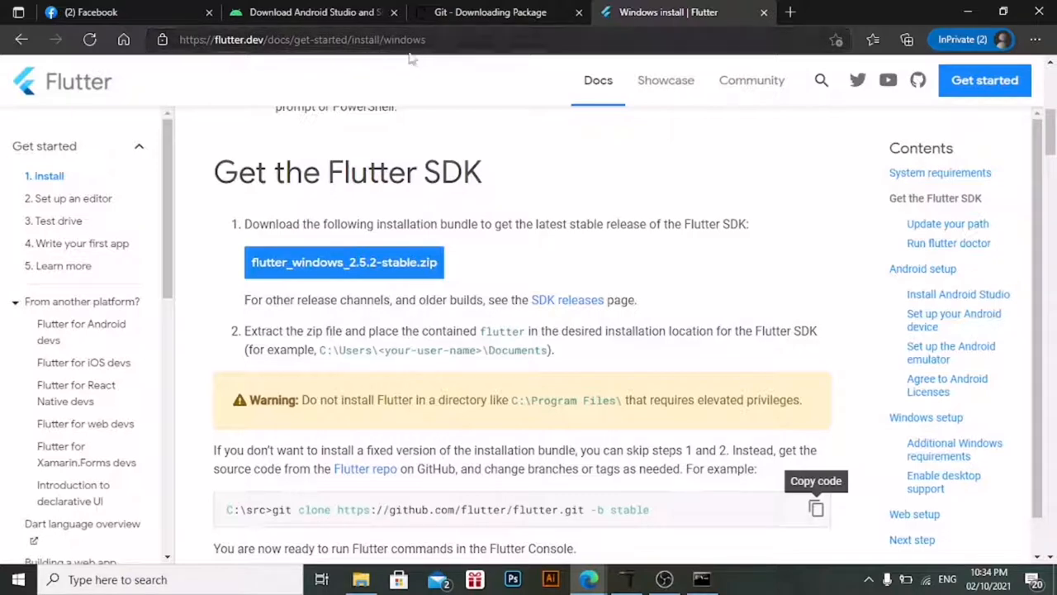
{"action": "mouse_move", "coordinate": [498, 191]}
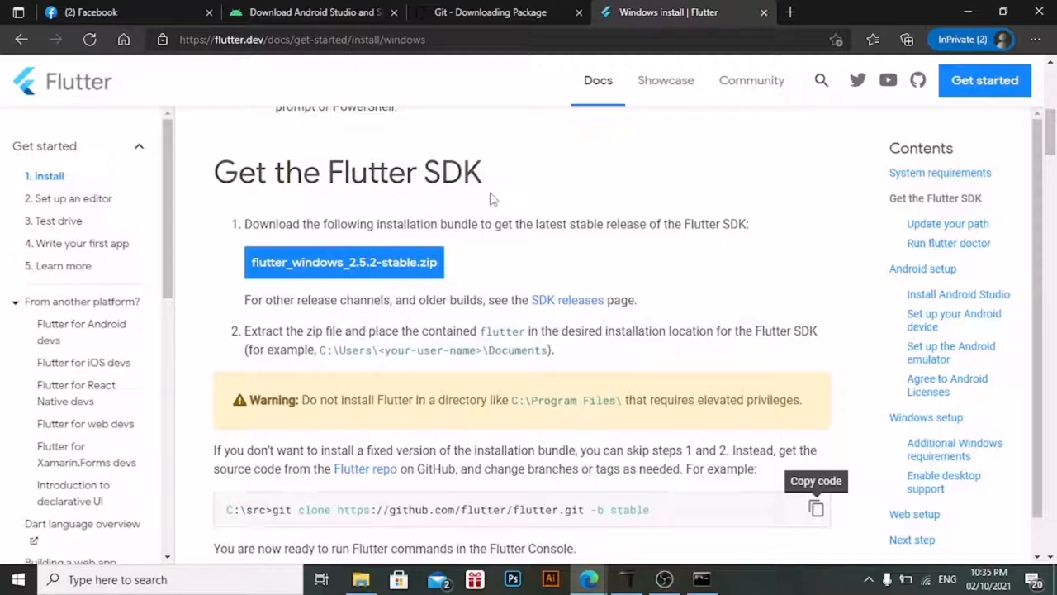
{"action": "mouse_move", "coordinate": [573, 245]}
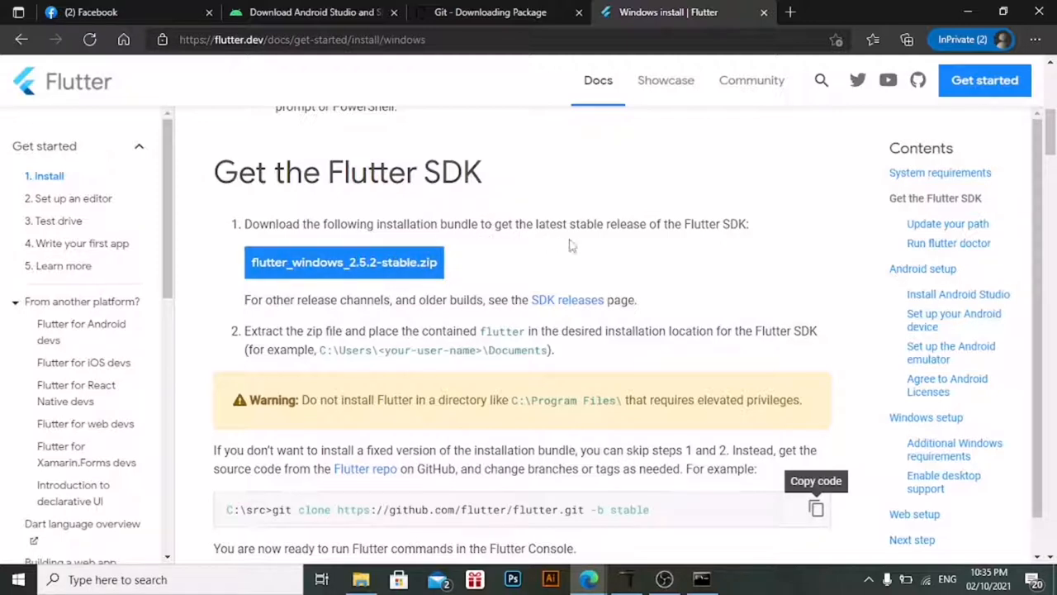
{"action": "mouse_move", "coordinate": [652, 245]}
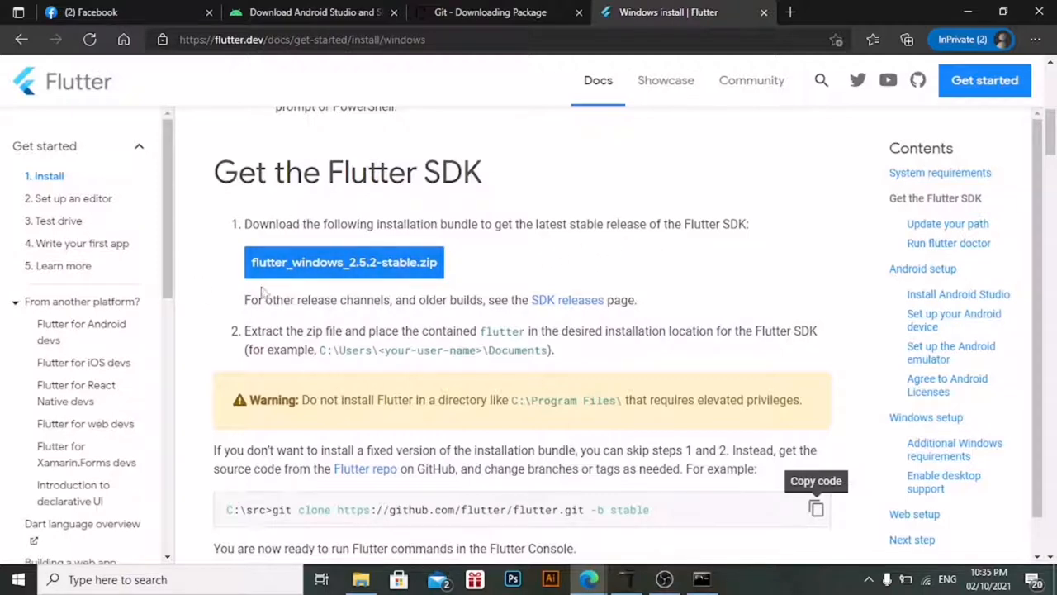
{"action": "mouse_move", "coordinate": [469, 255]}
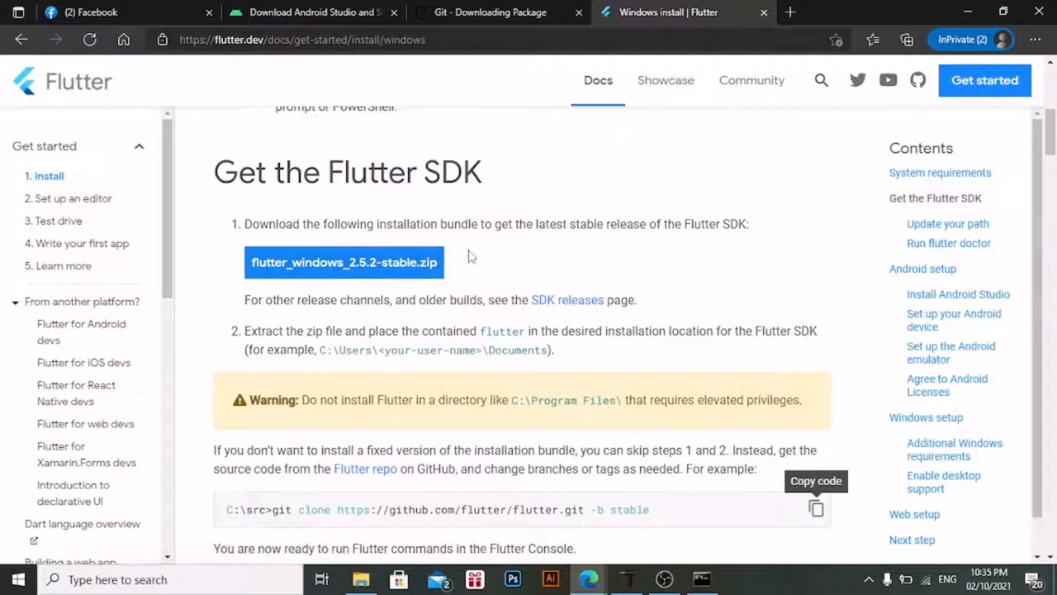
{"action": "mouse_move", "coordinate": [289, 320]}
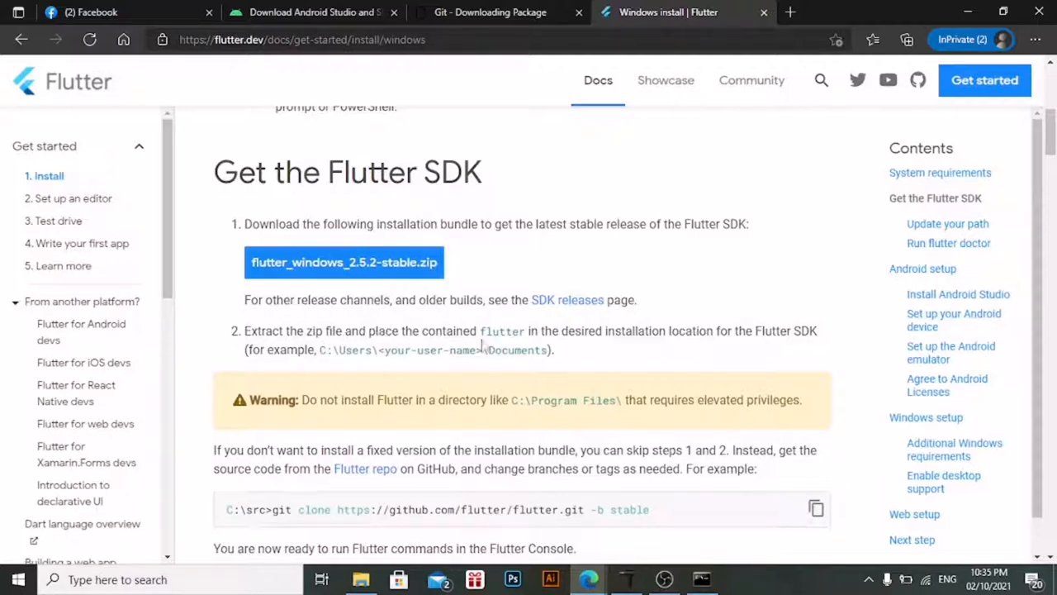
{"action": "mouse_move", "coordinate": [597, 347]}
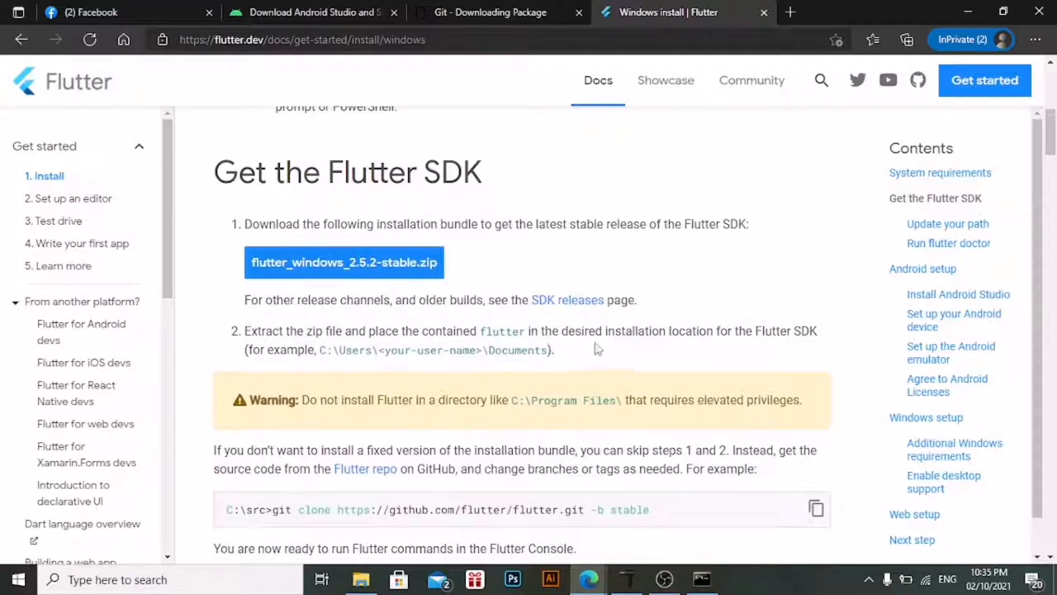
{"action": "mouse_move", "coordinate": [764, 349]}
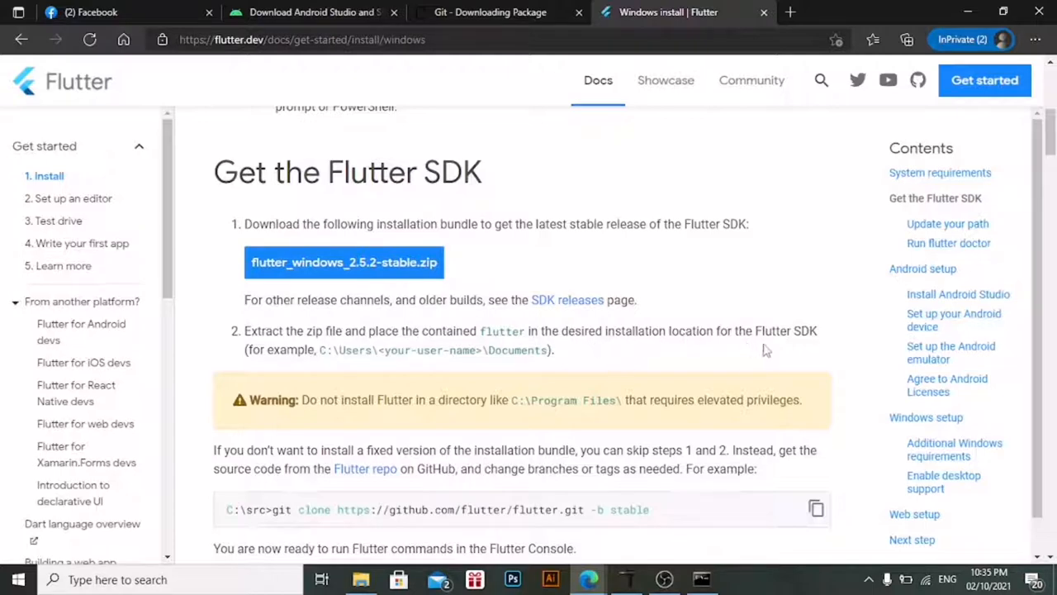
{"action": "mouse_move", "coordinate": [529, 95]}
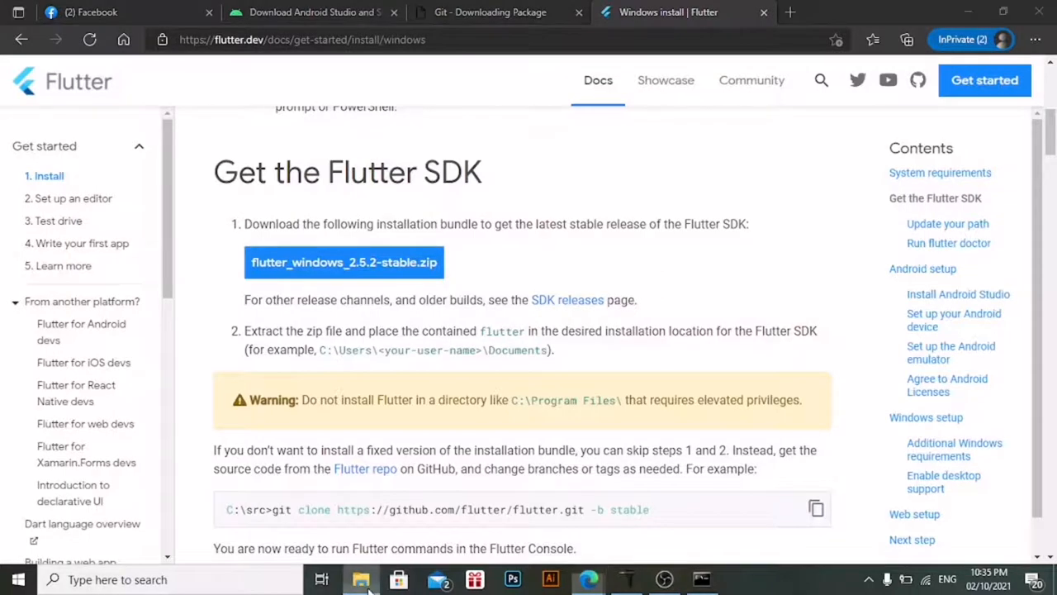
Open File Explorer and select the empty src folder on C:
{"action": "left_click", "coordinate": [361, 579]}
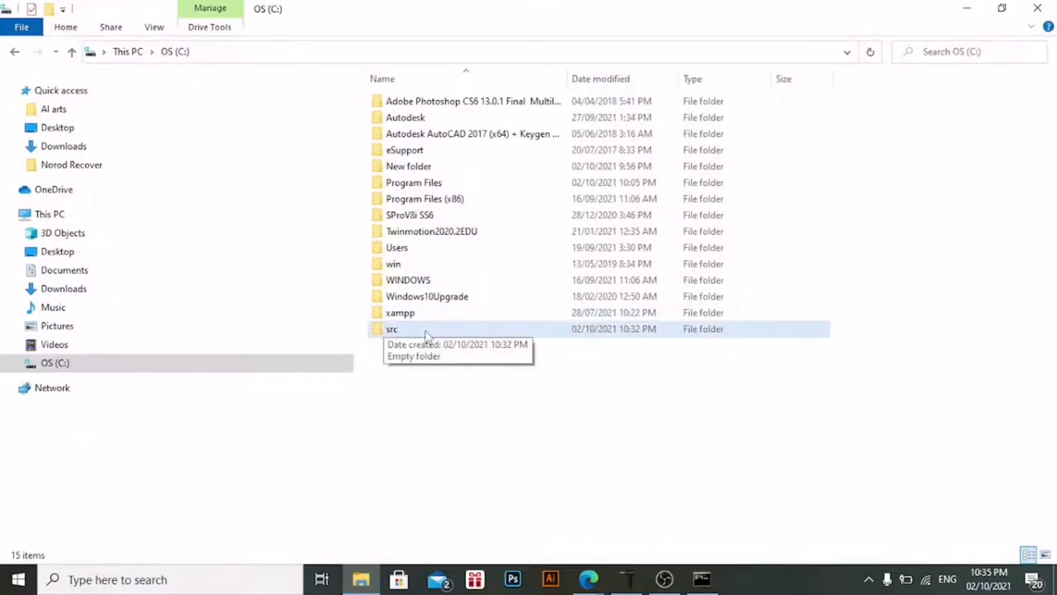
{"action": "left_click", "coordinate": [391, 329]}
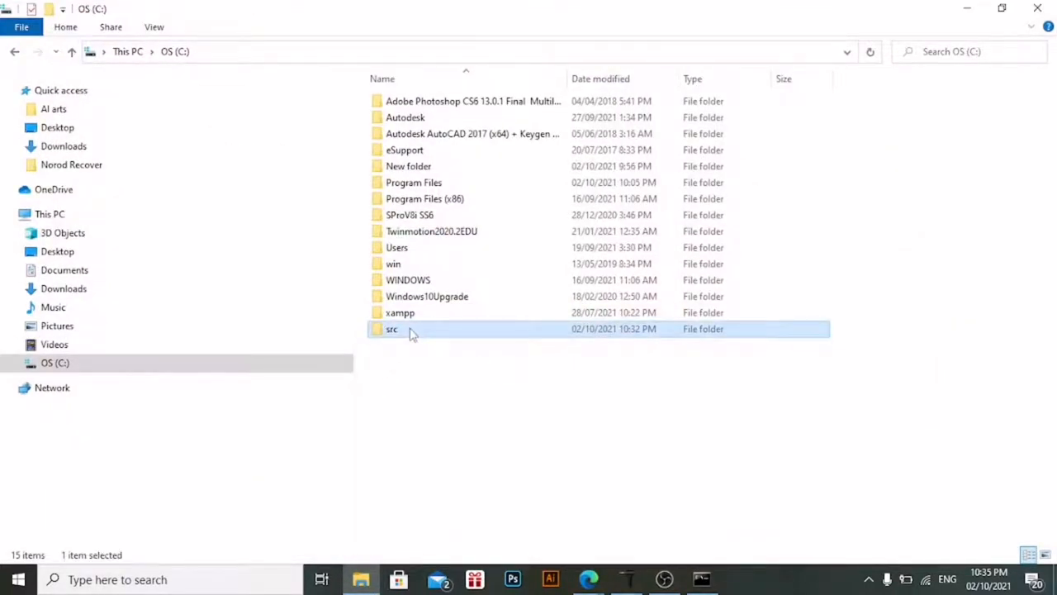
{"action": "mouse_move", "coordinate": [413, 363]}
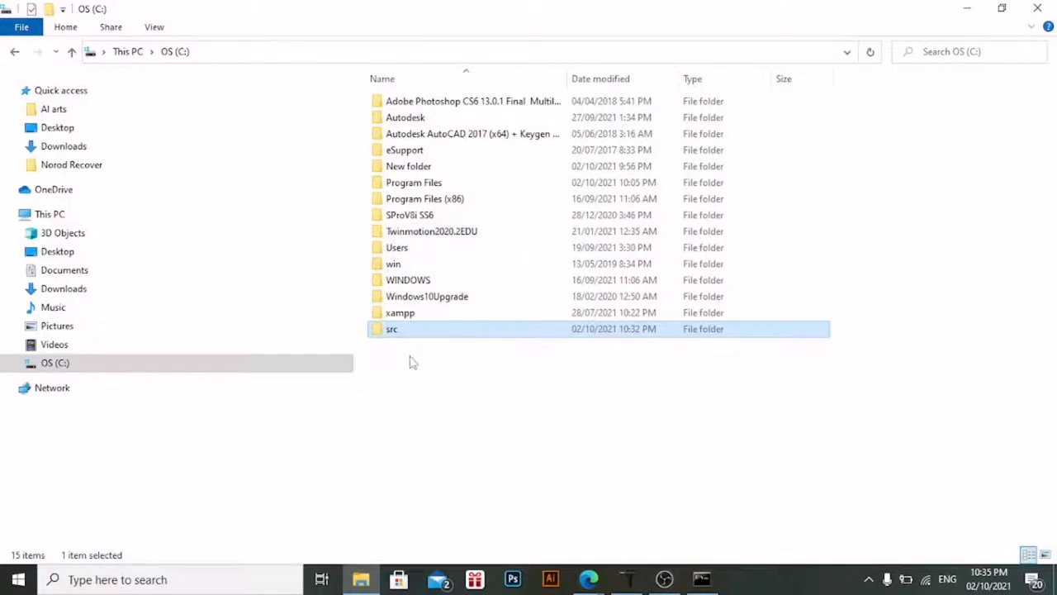
{"action": "mouse_move", "coordinate": [405, 331]}
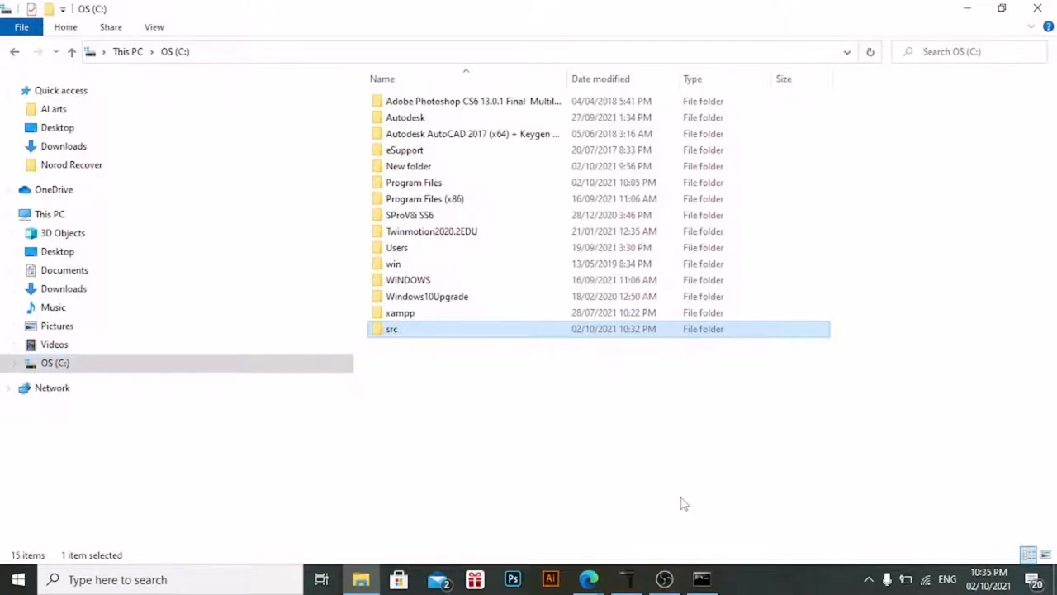
{"action": "mouse_move", "coordinate": [659, 431]}
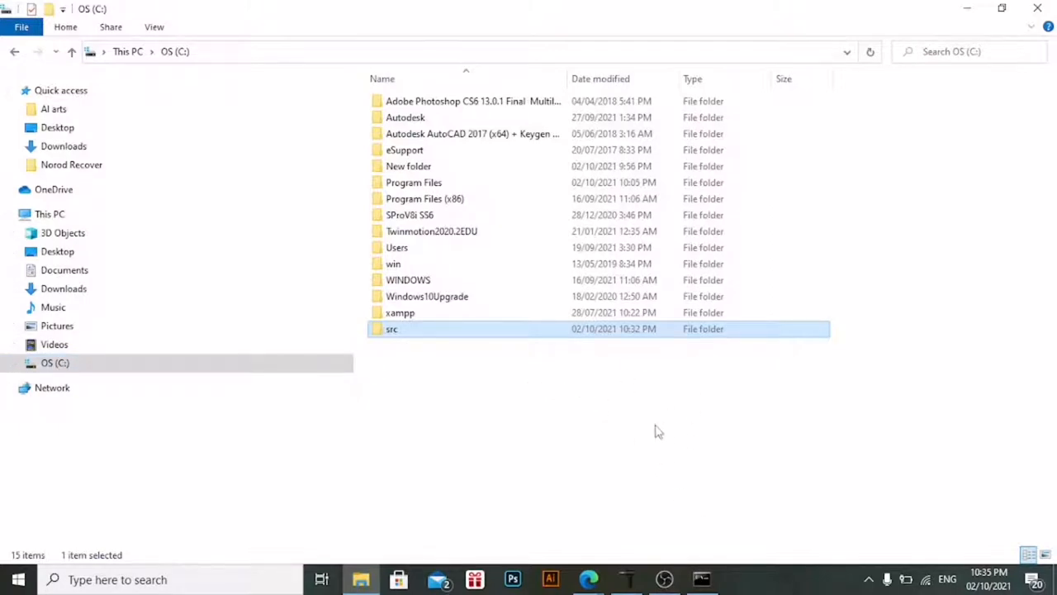
In Command Prompt, move up to C:\ with cd.. and begin entering cd src
{"action": "left_click", "coordinate": [701, 578]}
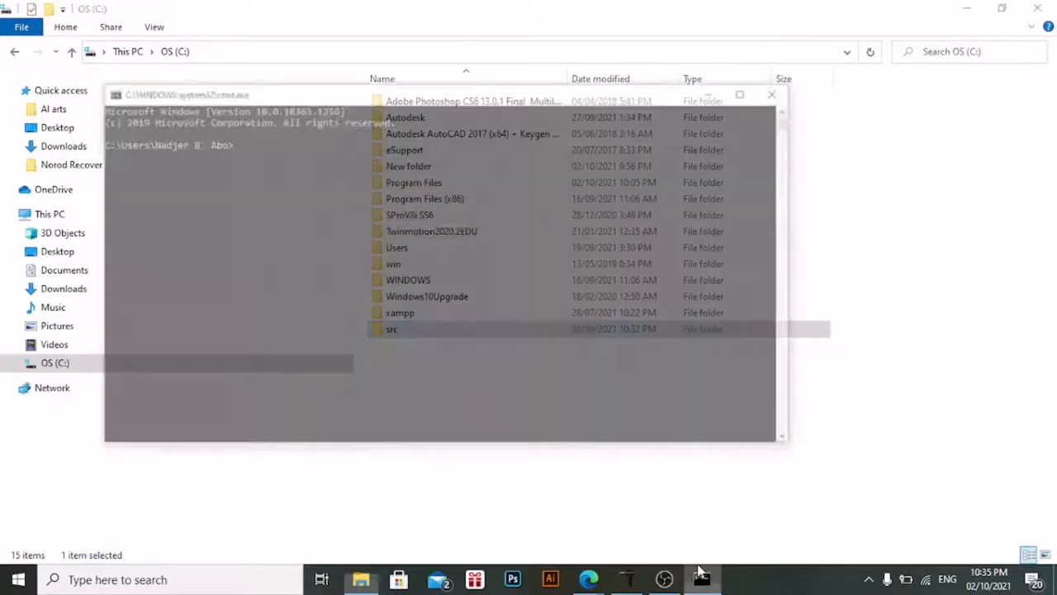
{"action": "left_click", "coordinate": [702, 574]}
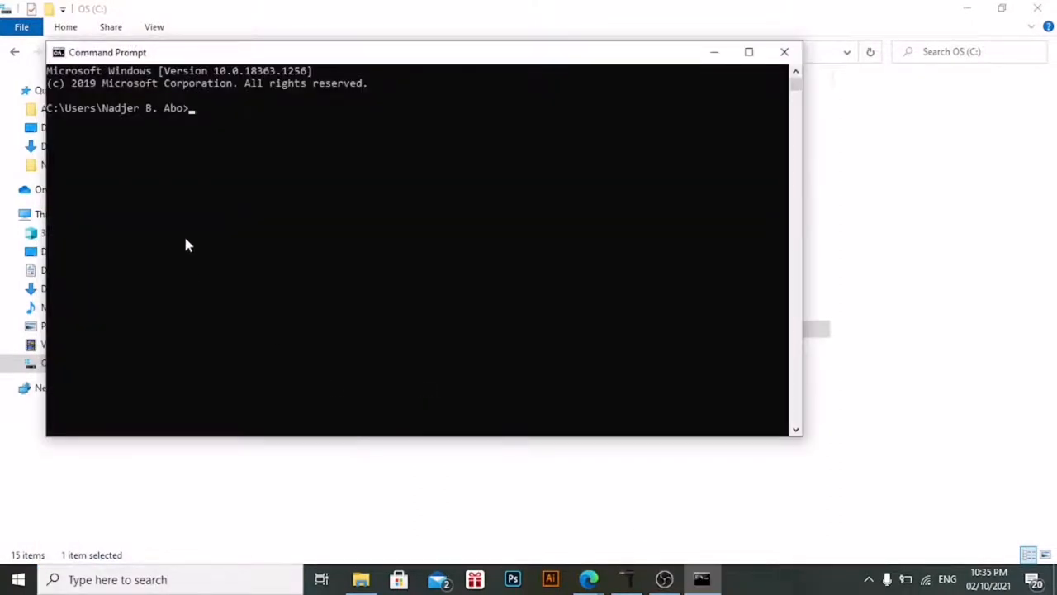
{"action": "type", "text": "cd.."}
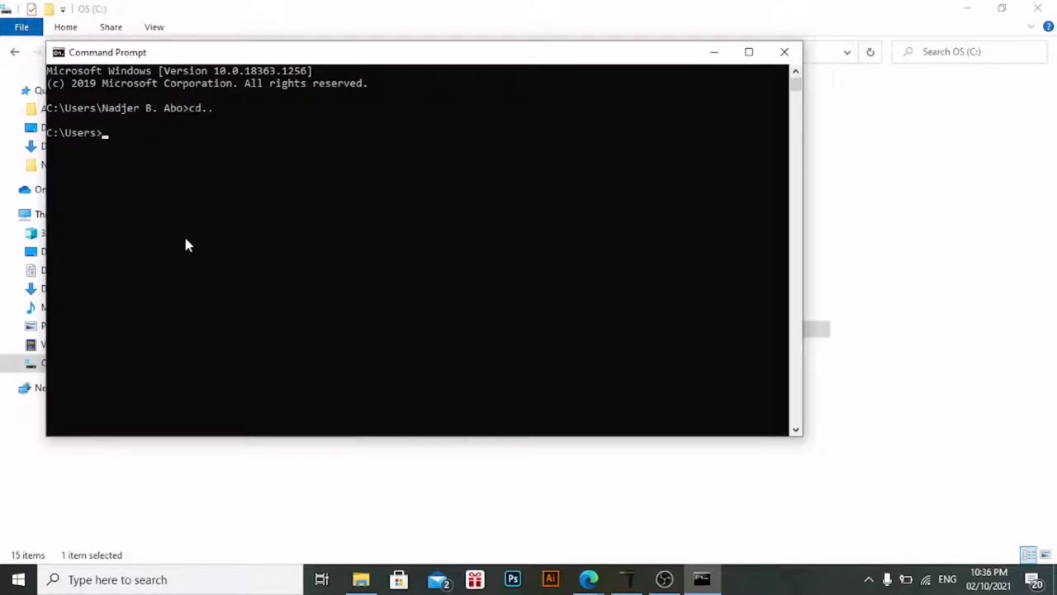
{"action": "type", "text": "cd.."}
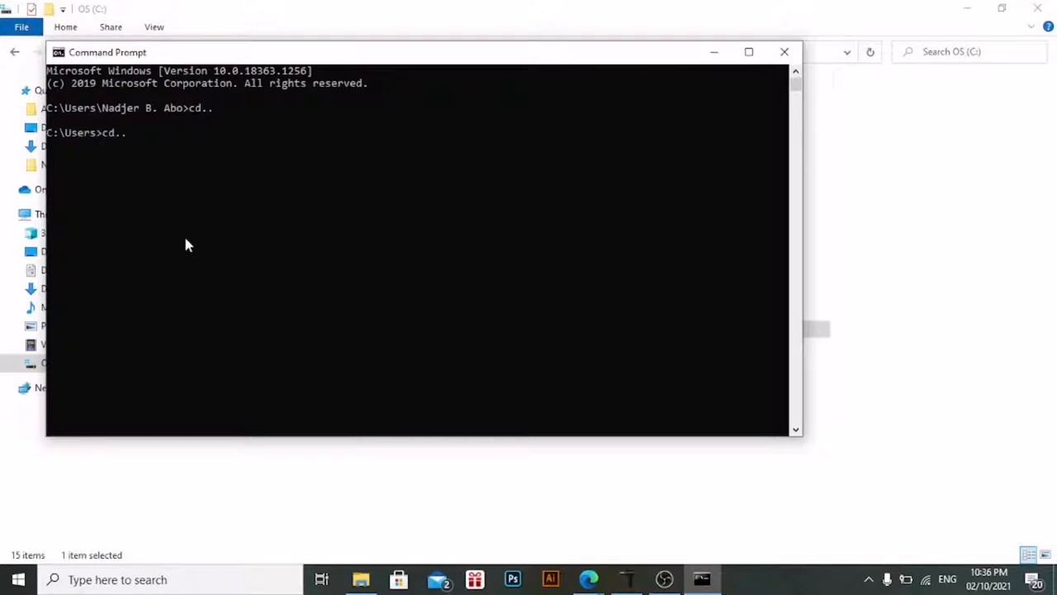
{"action": "key", "text": "enter"}
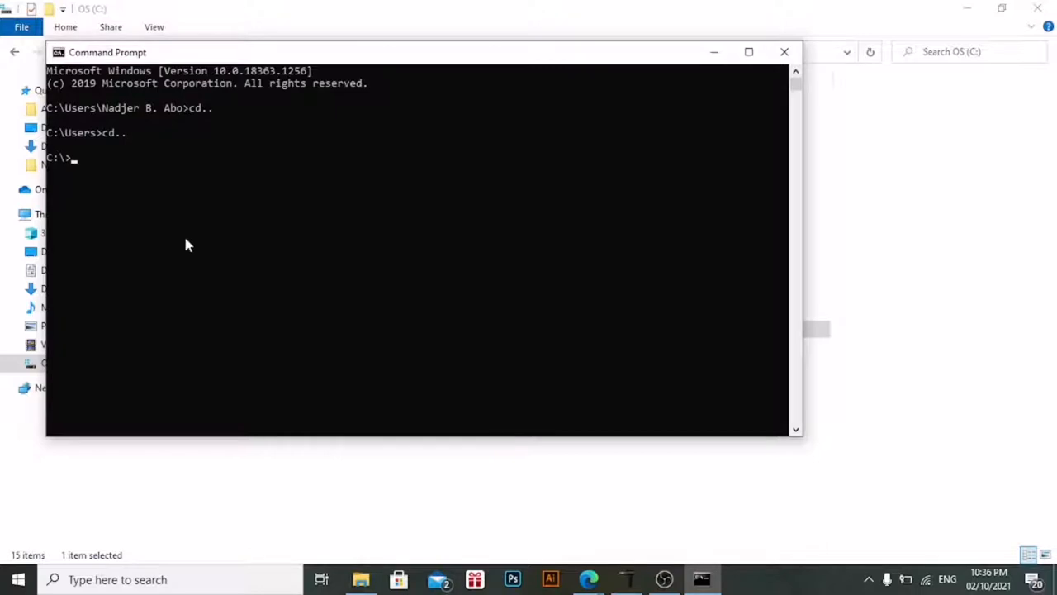
{"action": "type", "text": "cd"}
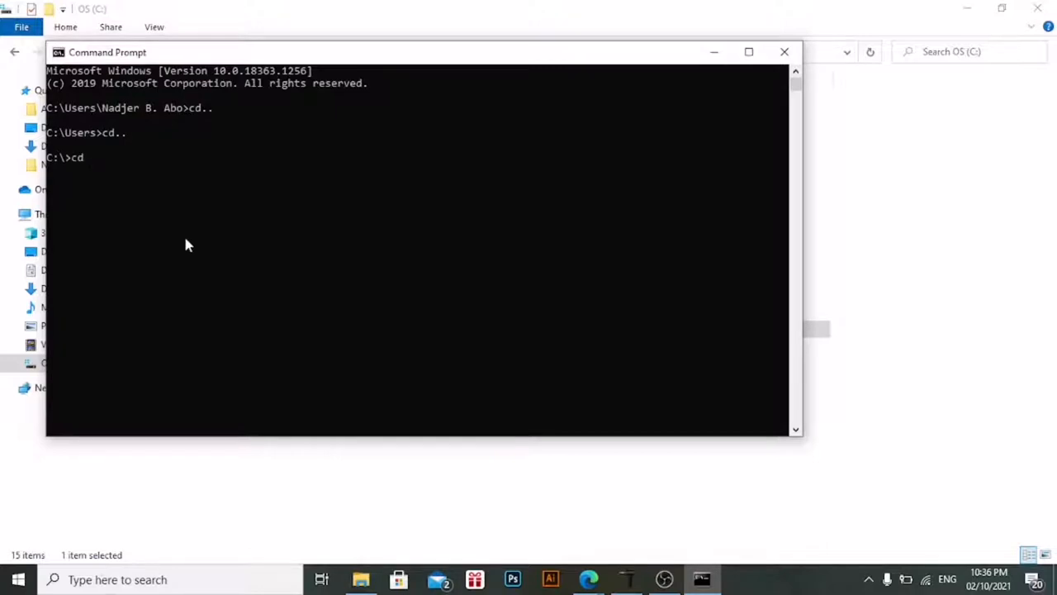
{"action": "type", "text": "src"}
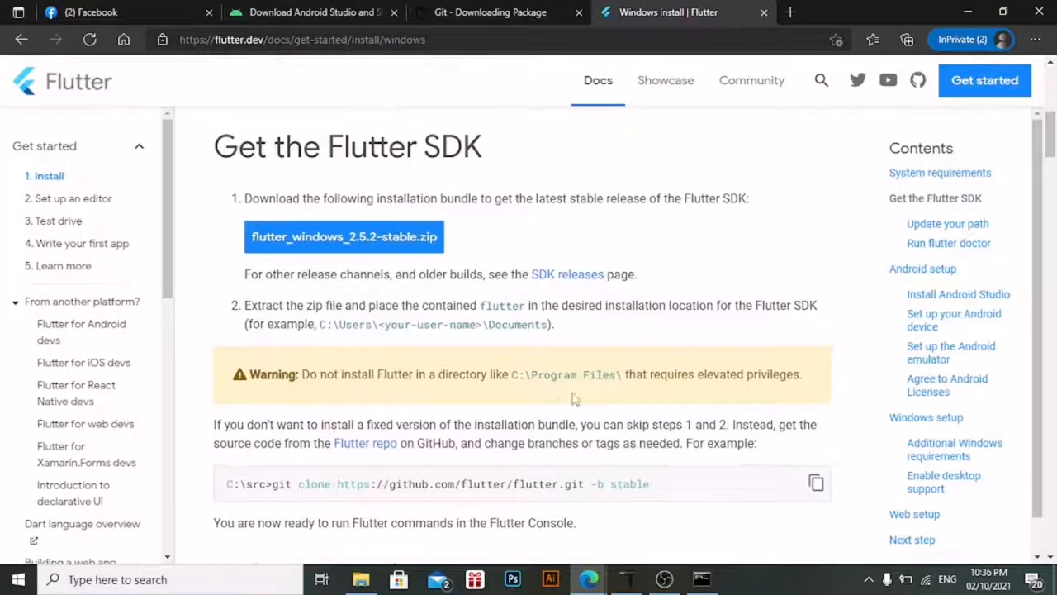
Scroll the Flutter install guide to the git clone command and Update your path section
{"action": "scroll", "scroll_direction": "down", "scroll_amount": 3}
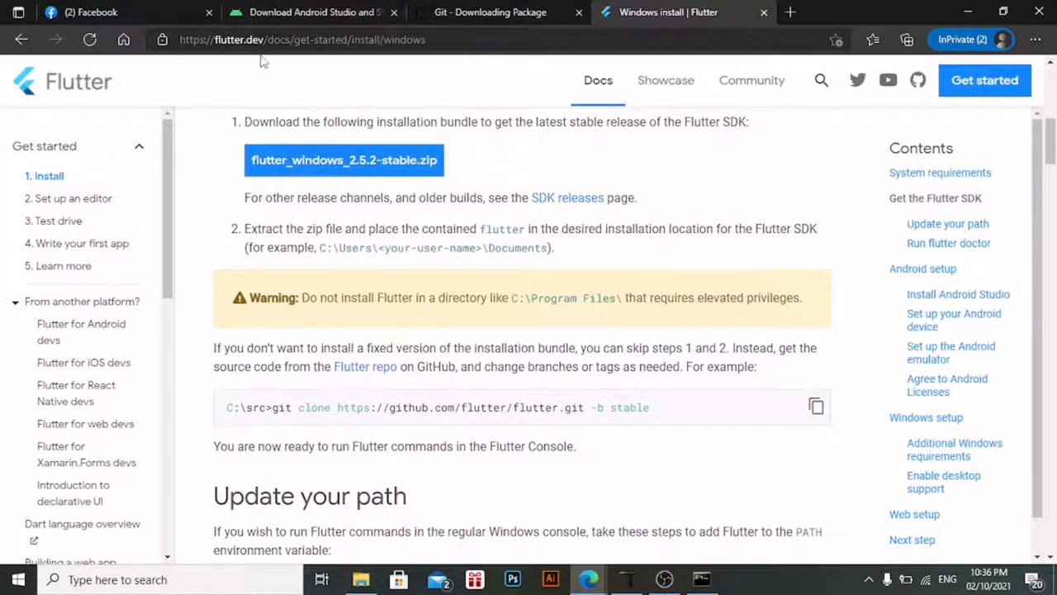
{"action": "mouse_move", "coordinate": [710, 562]}
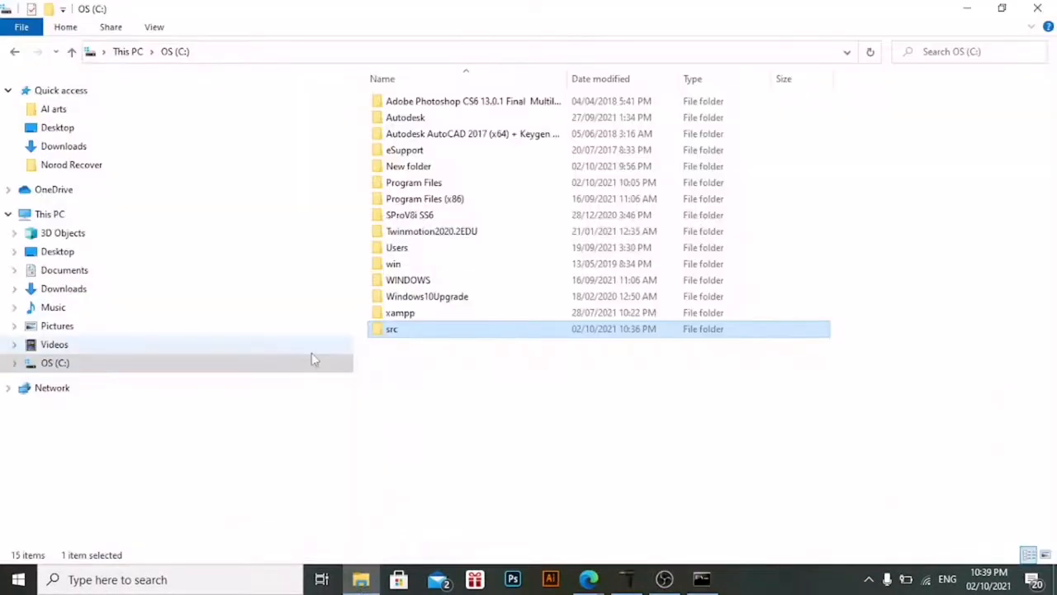
Open C:\src\flutter and launch flutter_console.bat to start the Flutter Console
{"action": "double_click", "coordinate": [392, 329]}
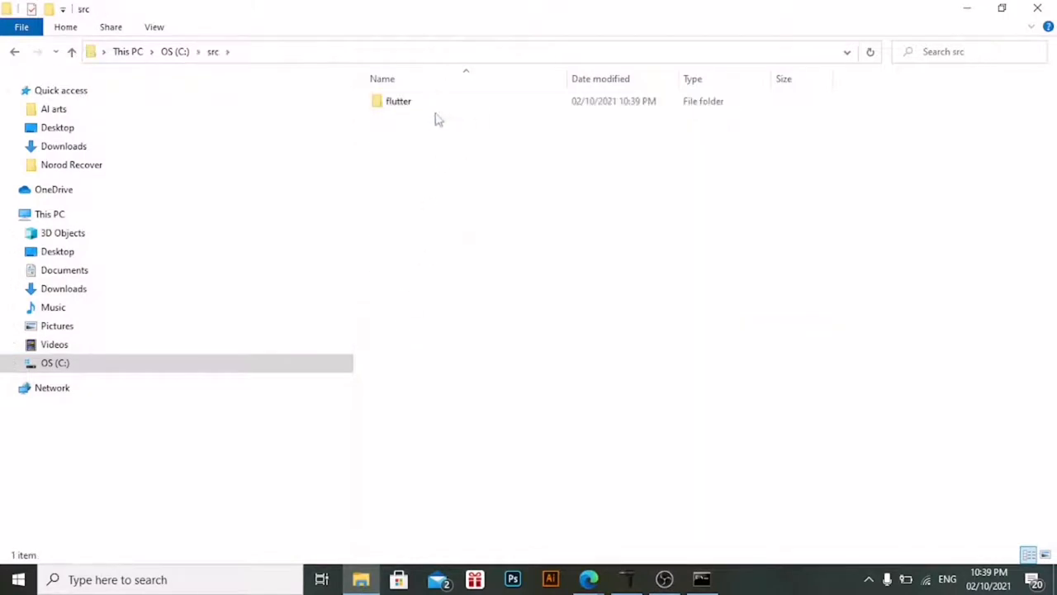
{"action": "left_click", "coordinate": [398, 101]}
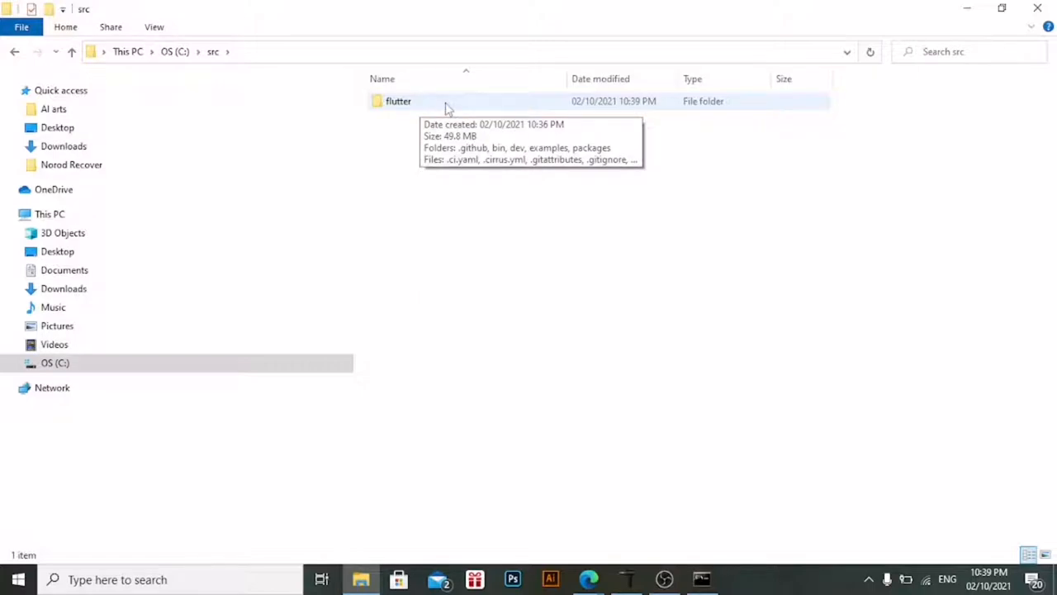
{"action": "double_click", "coordinate": [398, 101]}
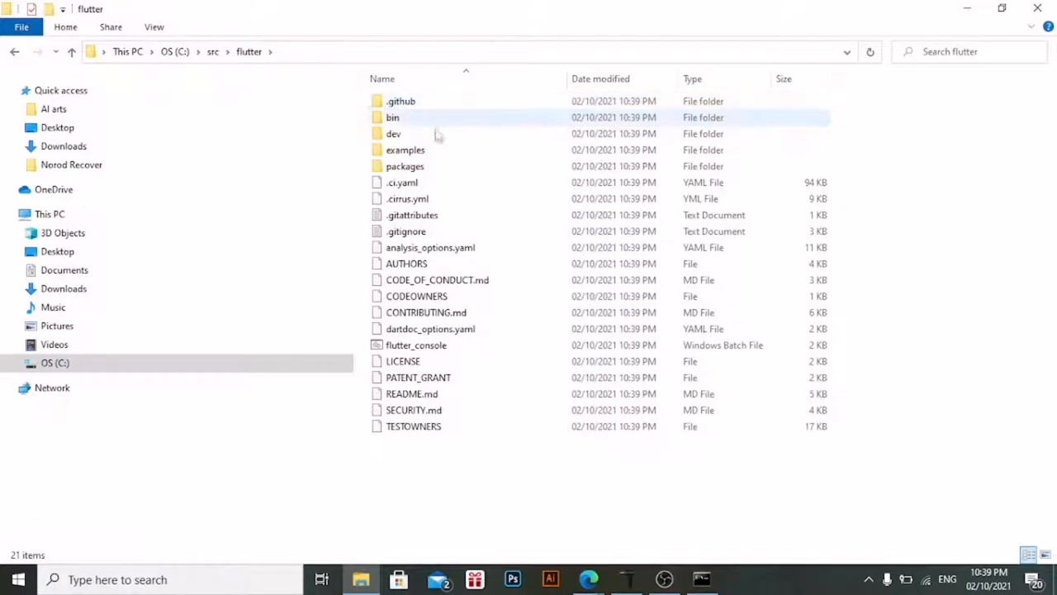
{"action": "key", "text": "ctrl+a"}
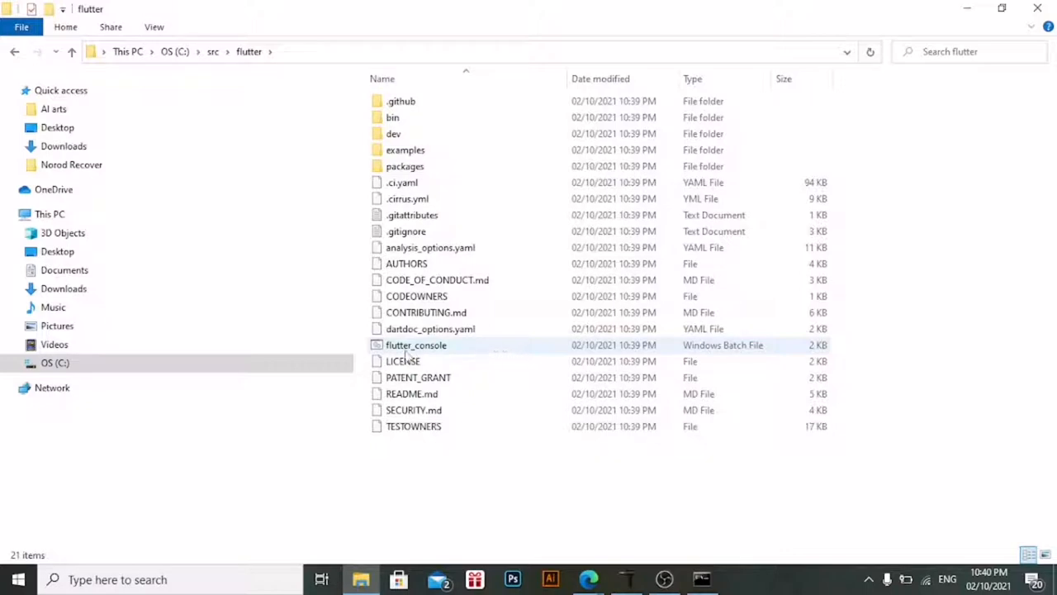
{"action": "mouse_move", "coordinate": [415, 344]}
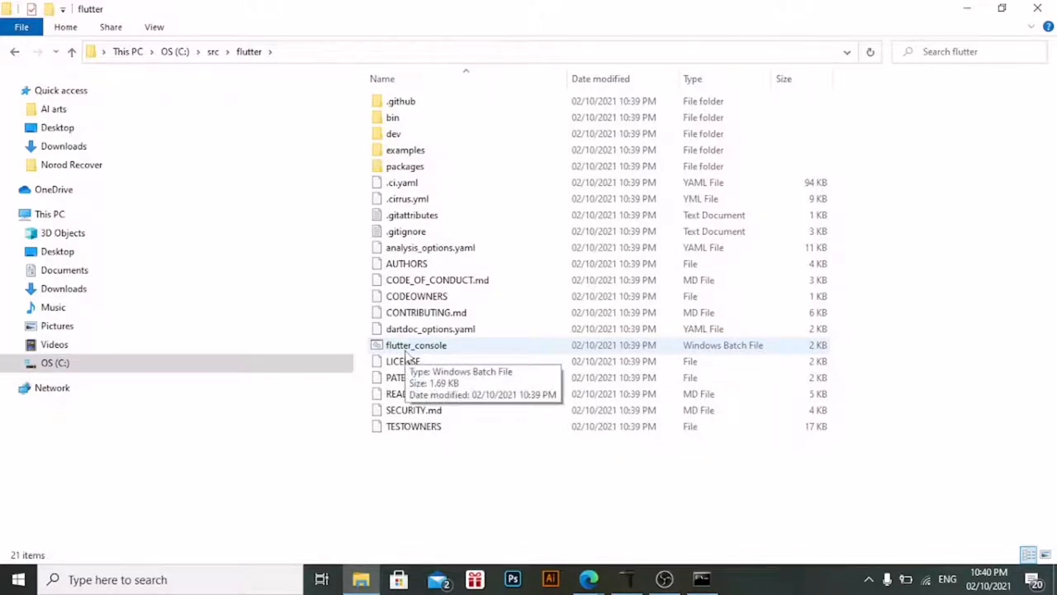
{"action": "mouse_move", "coordinate": [428, 355]}
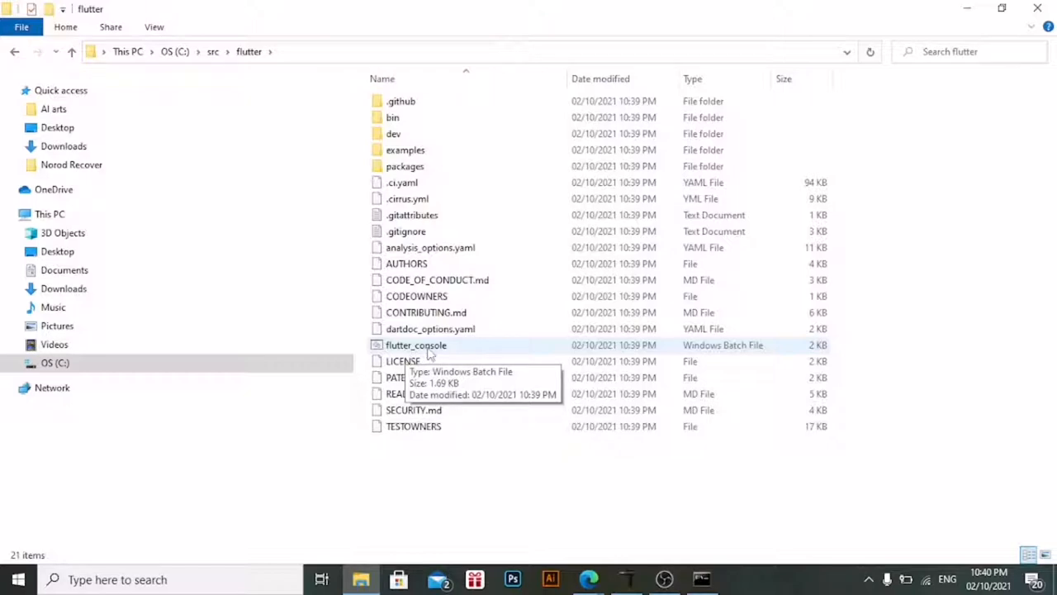
{"action": "double_click", "coordinate": [416, 344]}
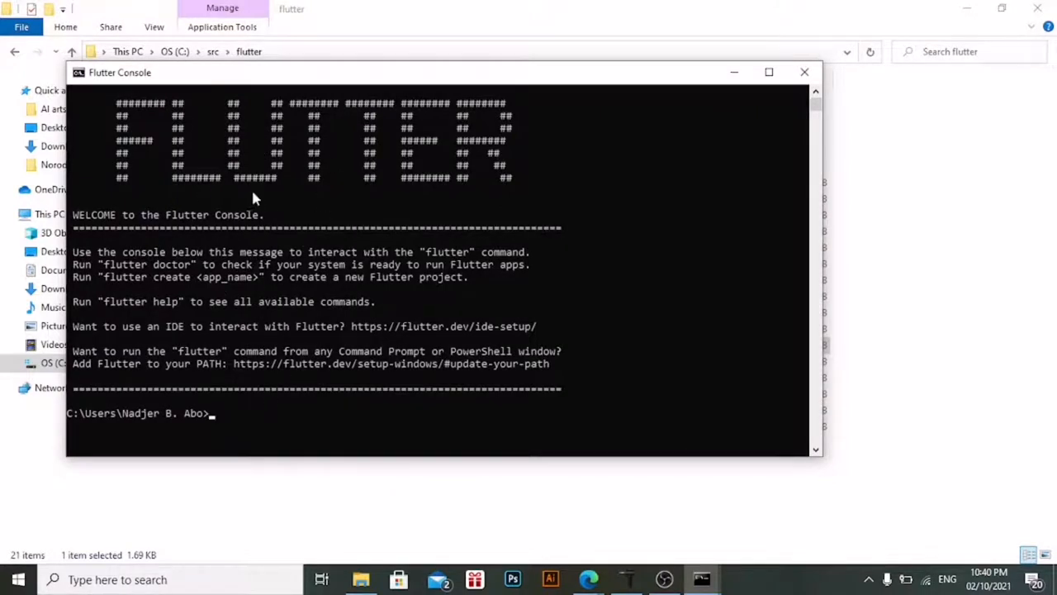
{"action": "mouse_move", "coordinate": [258, 408]}
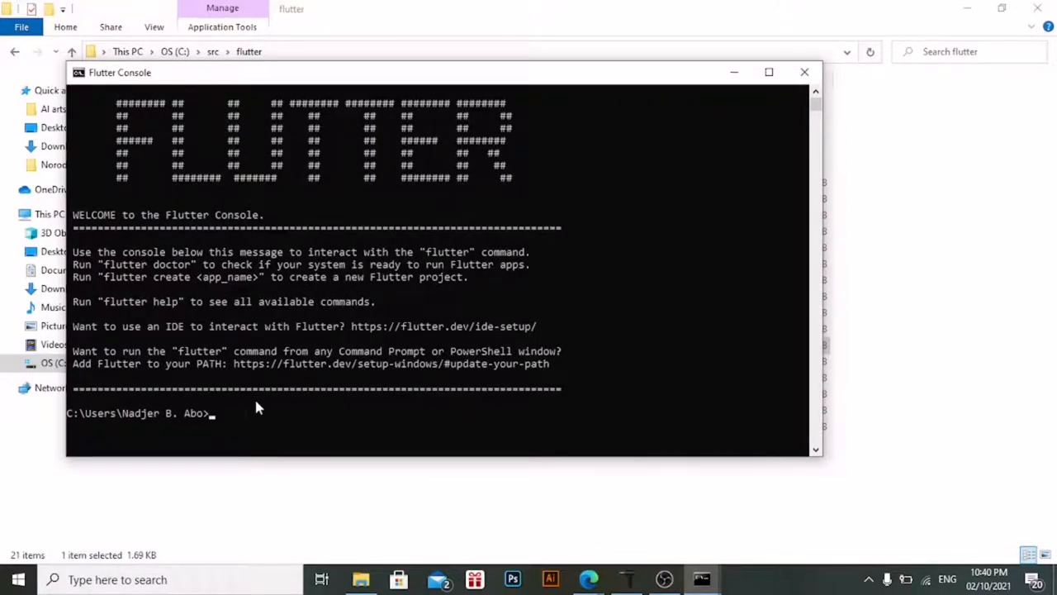
{"action": "mouse_move", "coordinate": [247, 414]}
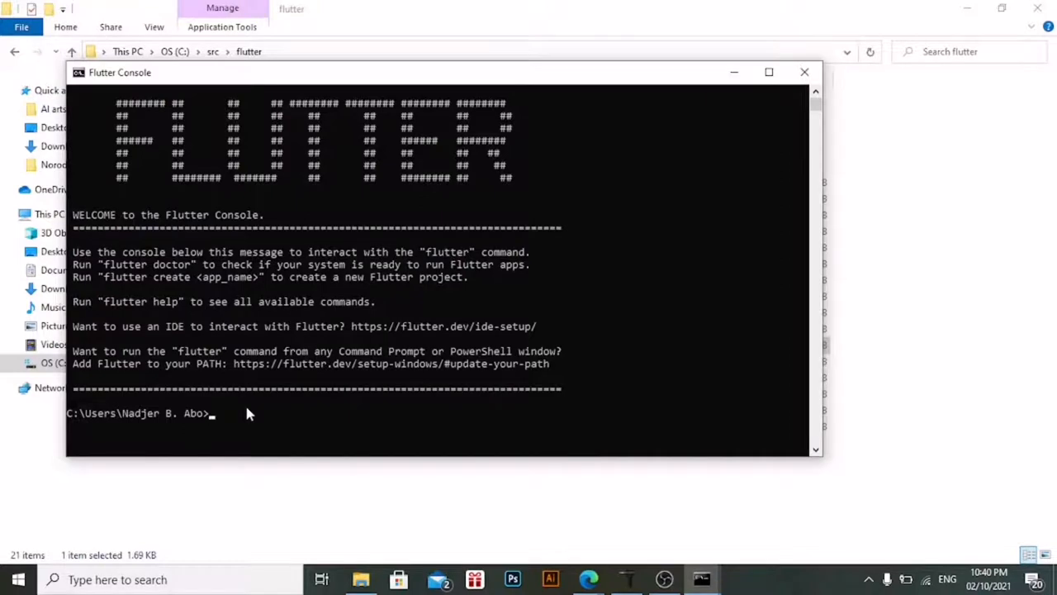
Enter 'flutter doctor' in the Flutter Console
{"action": "type", "text": "flu"}
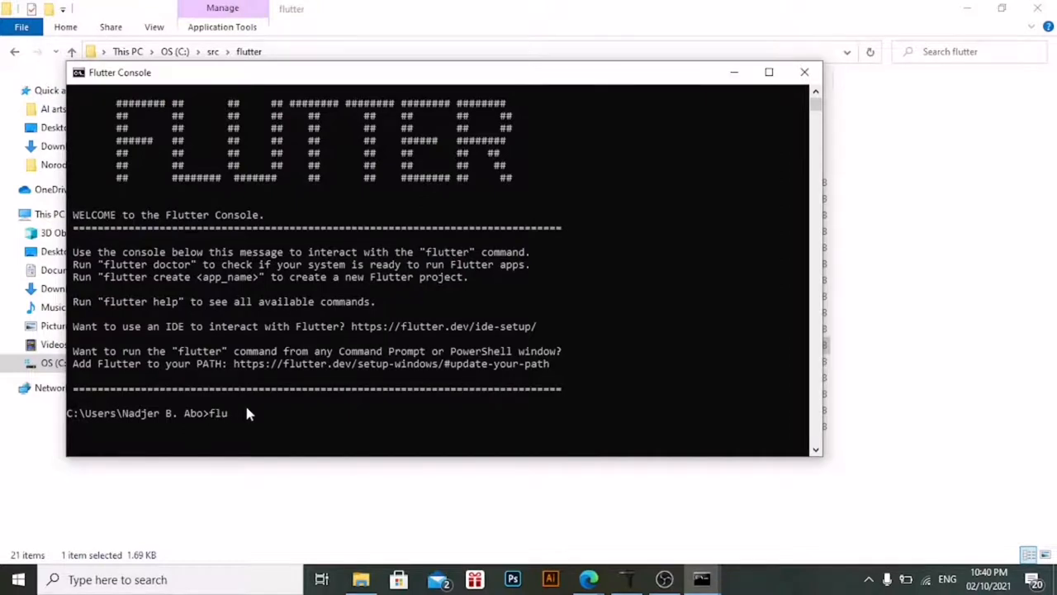
{"action": "type", "text": "tter"}
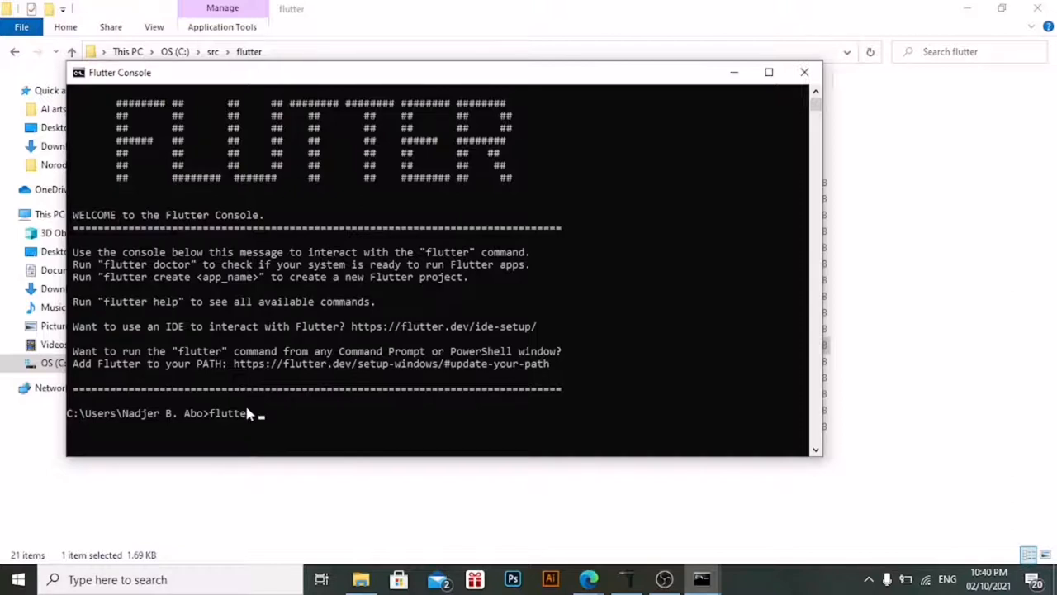
{"action": "type", "text": "doct"}
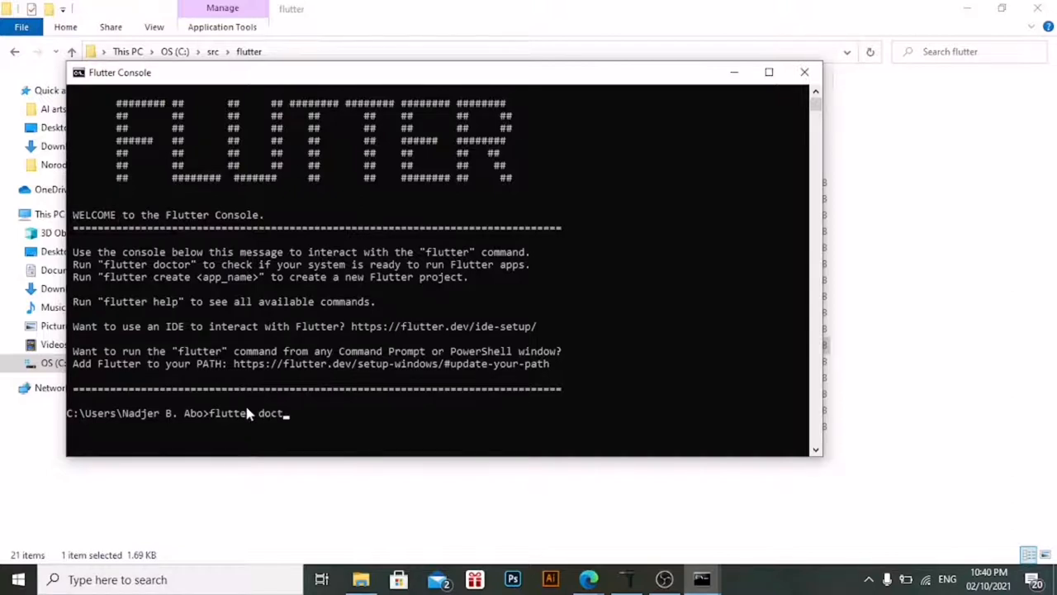
{"action": "key", "text": "enter"}
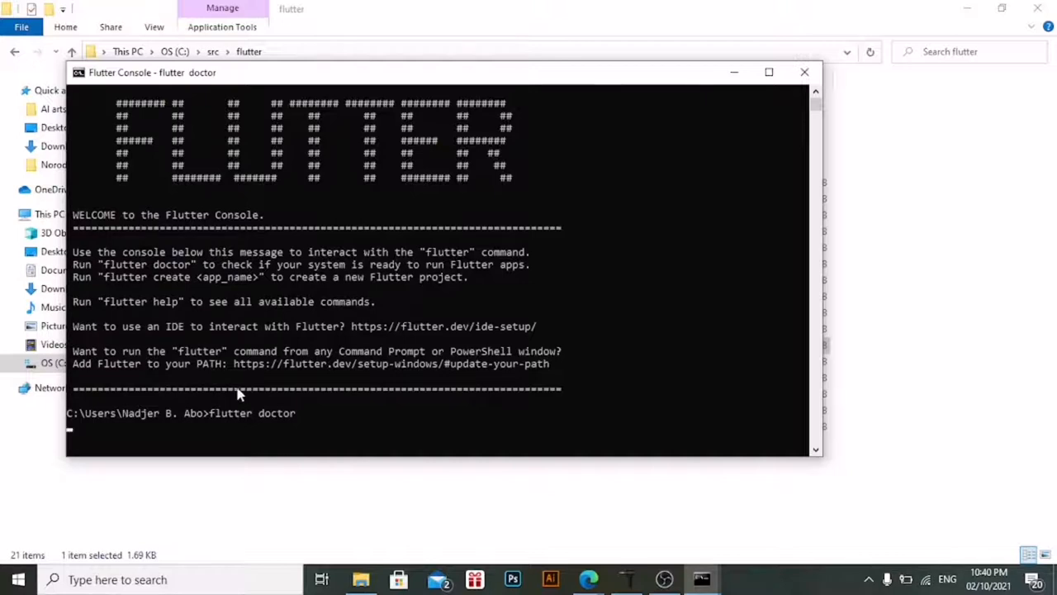
{"action": "mouse_move", "coordinate": [307, 302]}
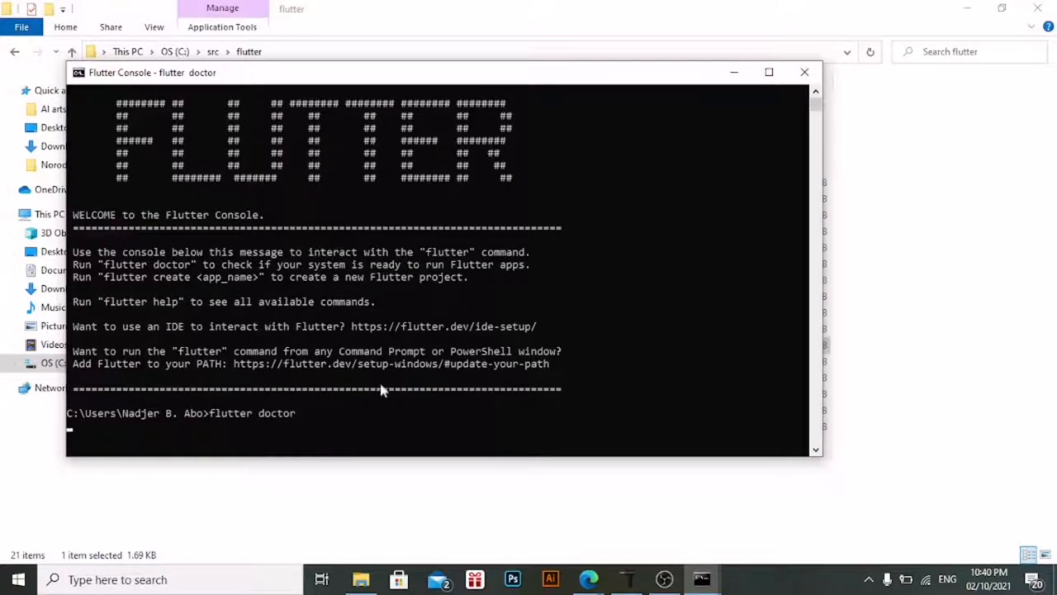
{"action": "mouse_move", "coordinate": [445, 539]}
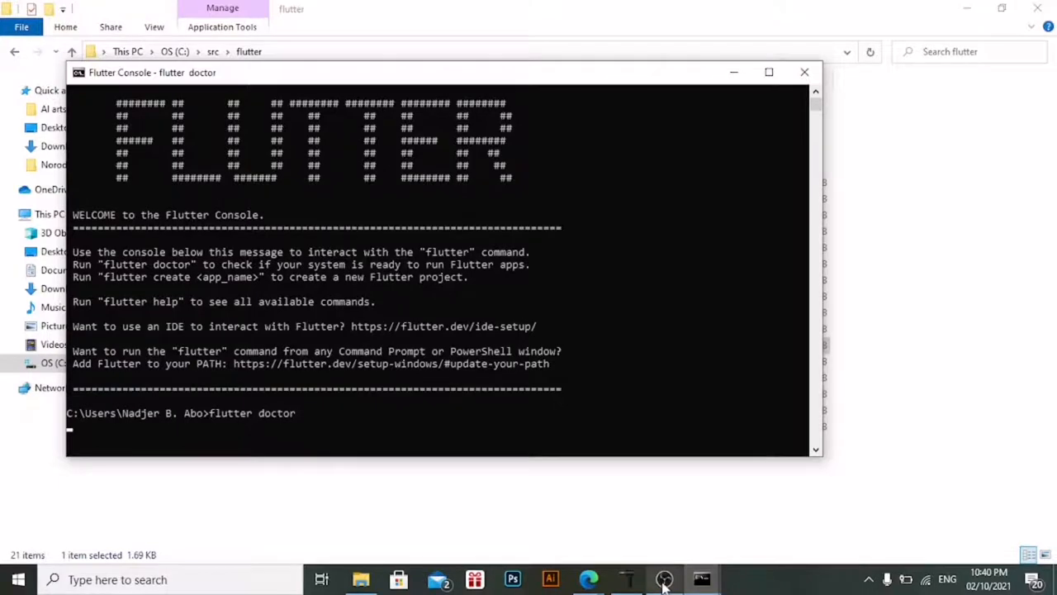
Switch windows from the taskbar while flutter doctor downloads and expands the Dart SDK
{"action": "left_click", "coordinate": [664, 578]}
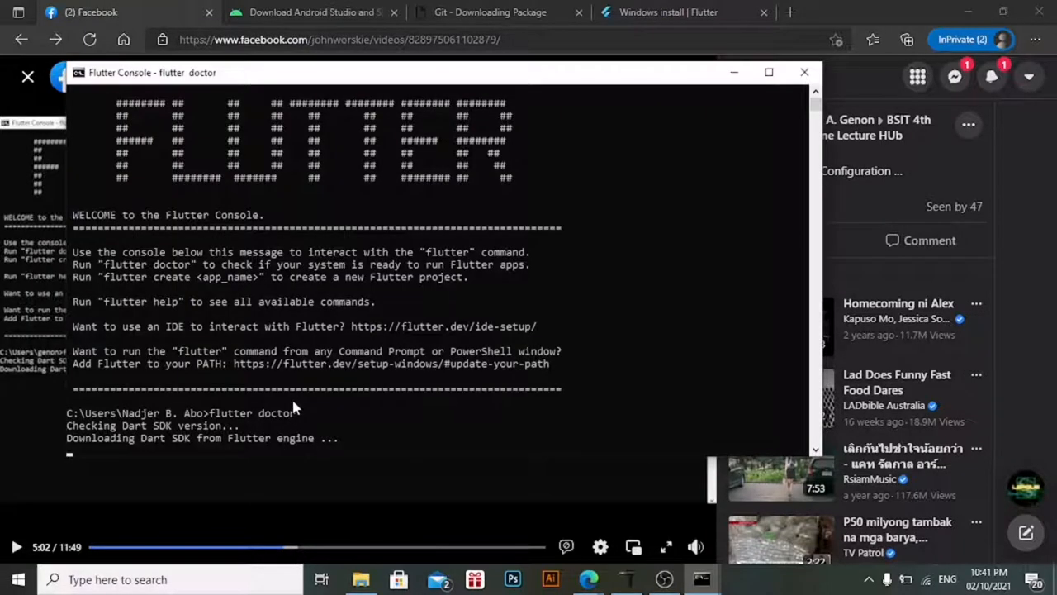
{"action": "mouse_move", "coordinate": [289, 393]}
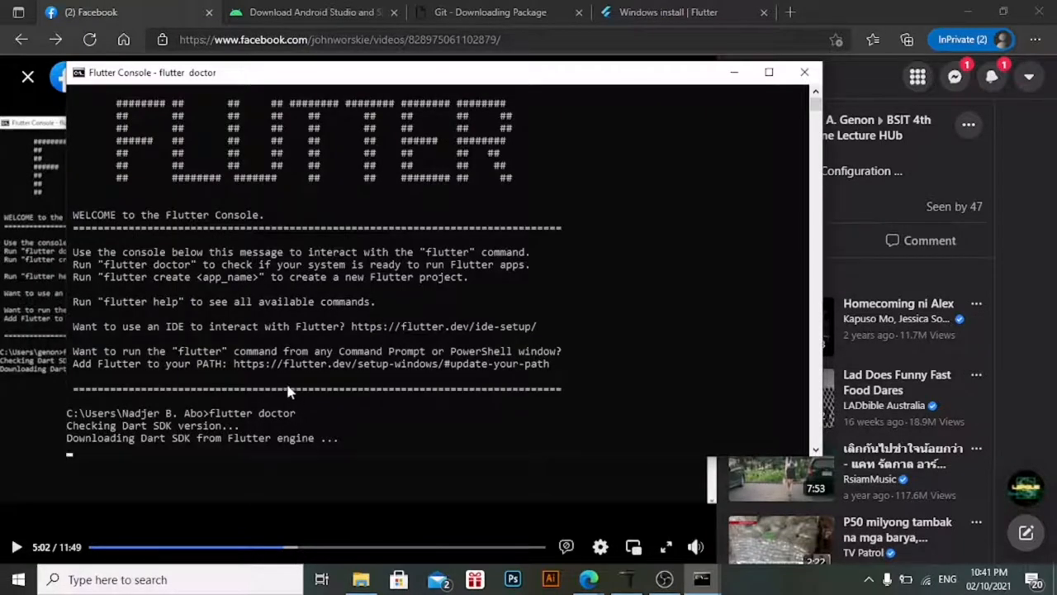
{"action": "mouse_move", "coordinate": [210, 453]}
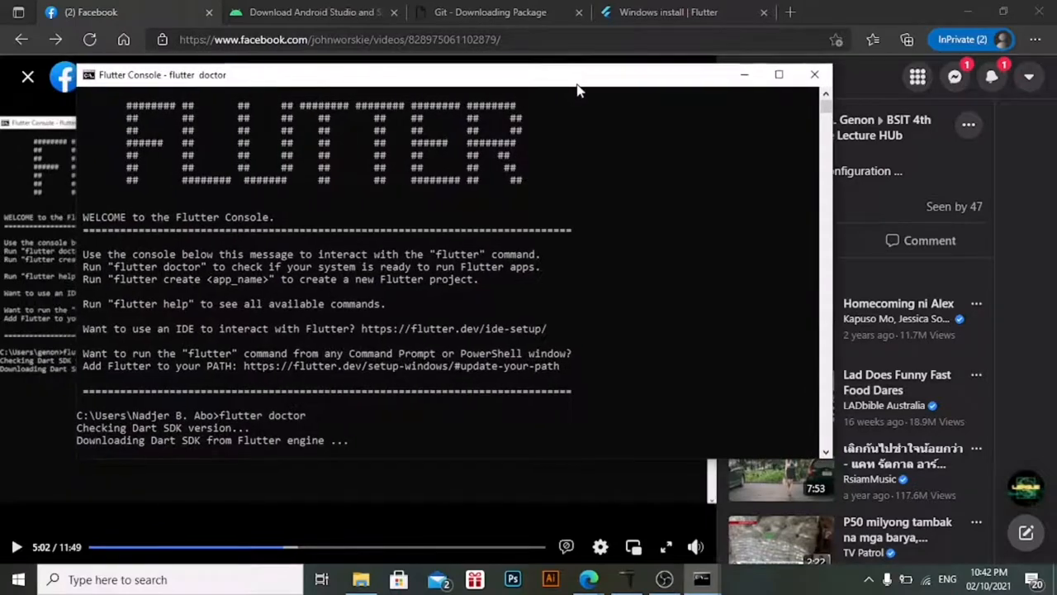
{"action": "left_click", "coordinate": [779, 74]}
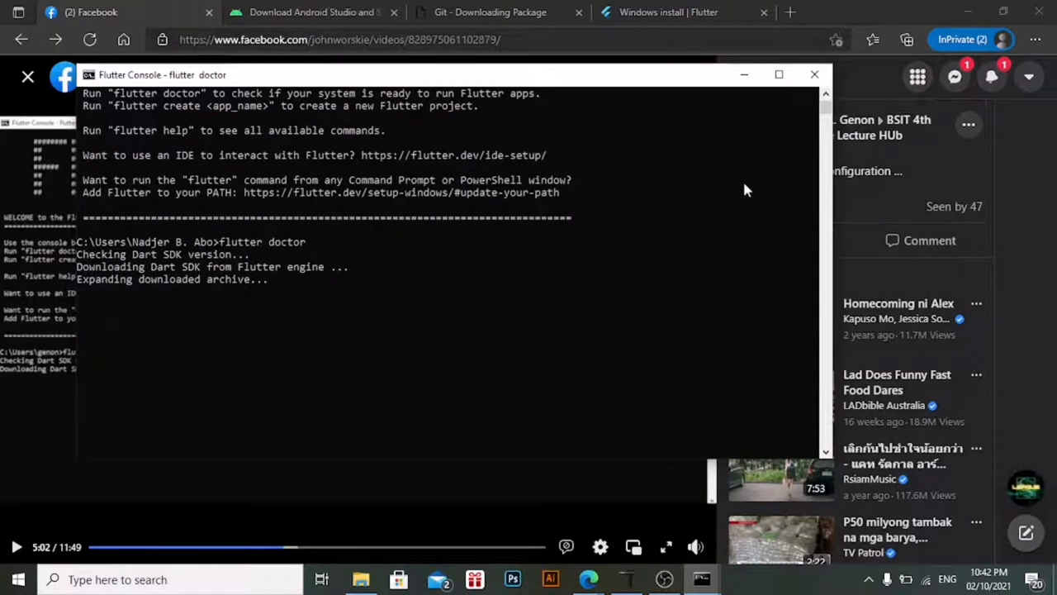
{"action": "mouse_move", "coordinate": [797, 279]}
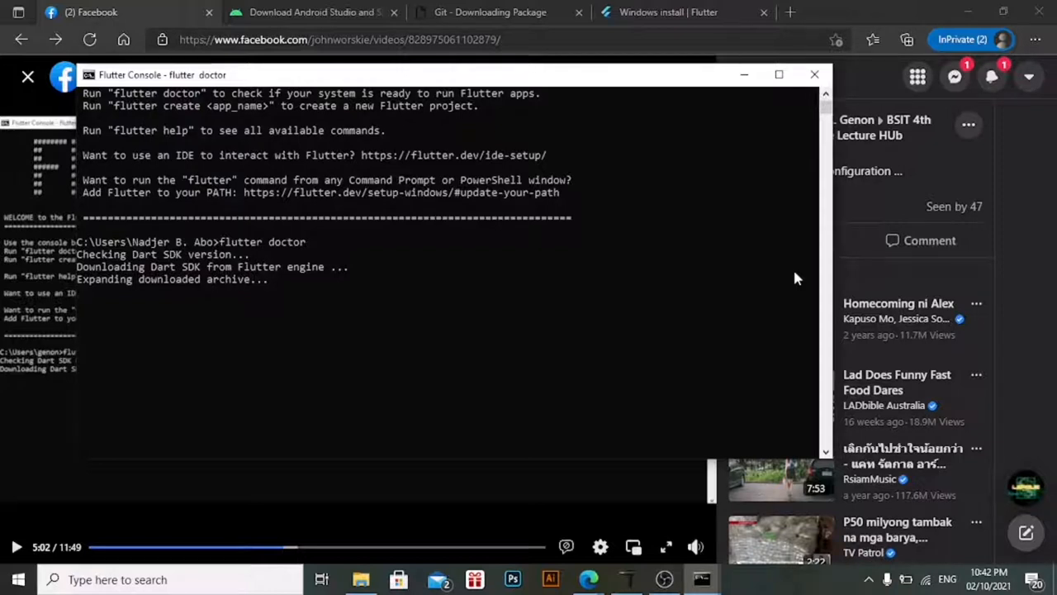
{"action": "mouse_move", "coordinate": [660, 483]}
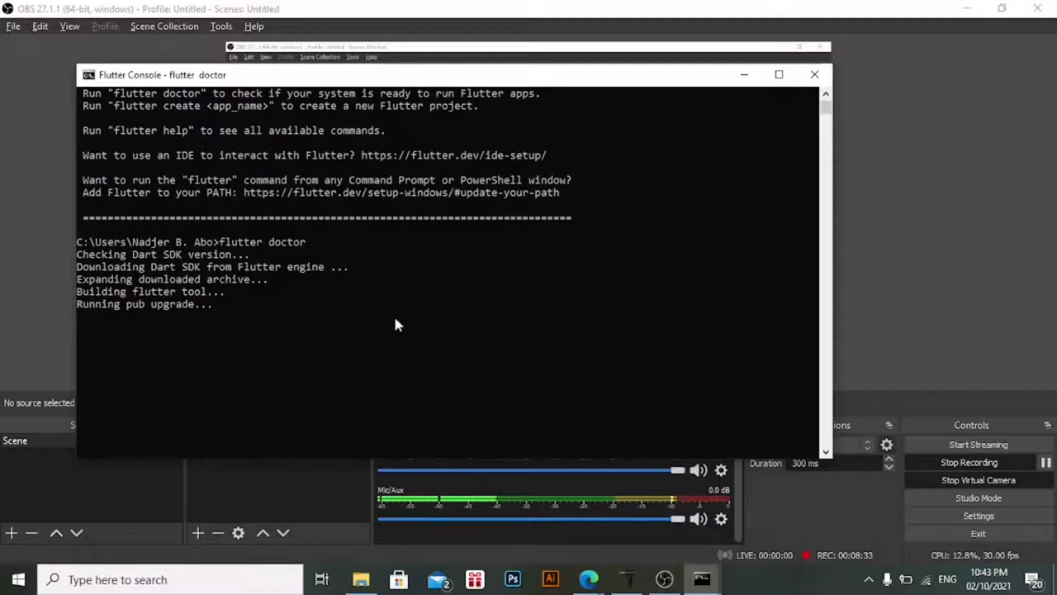
{"action": "mouse_move", "coordinate": [568, 307]}
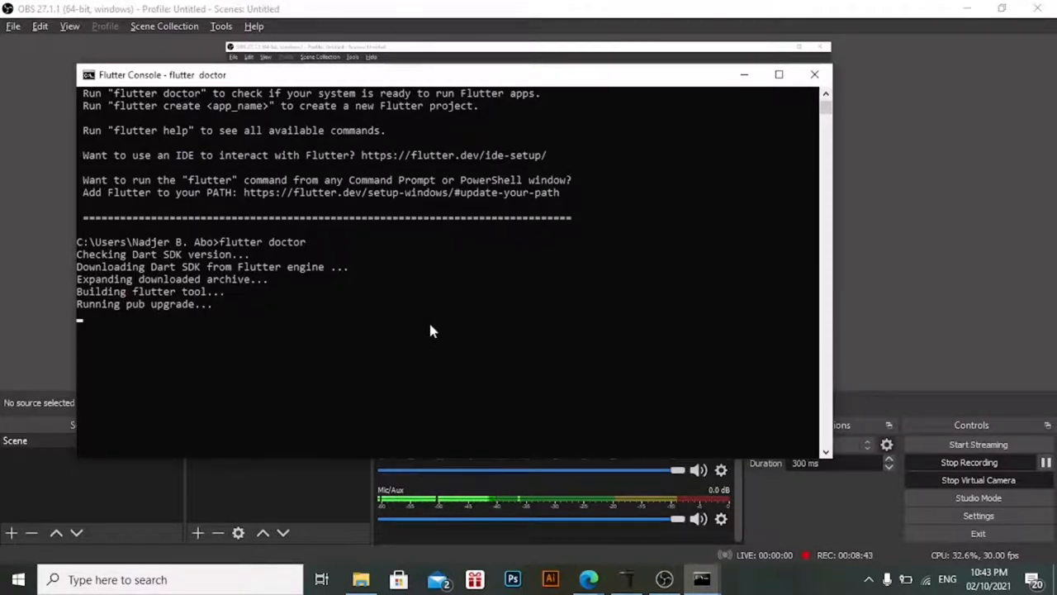
{"action": "mouse_move", "coordinate": [366, 330]}
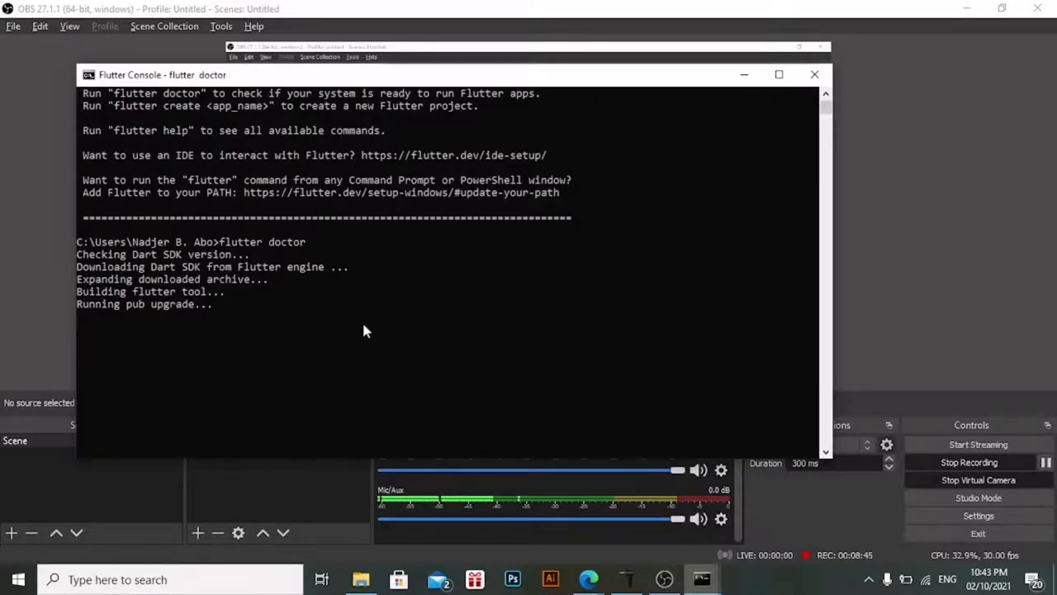
{"action": "mouse_move", "coordinate": [318, 340]}
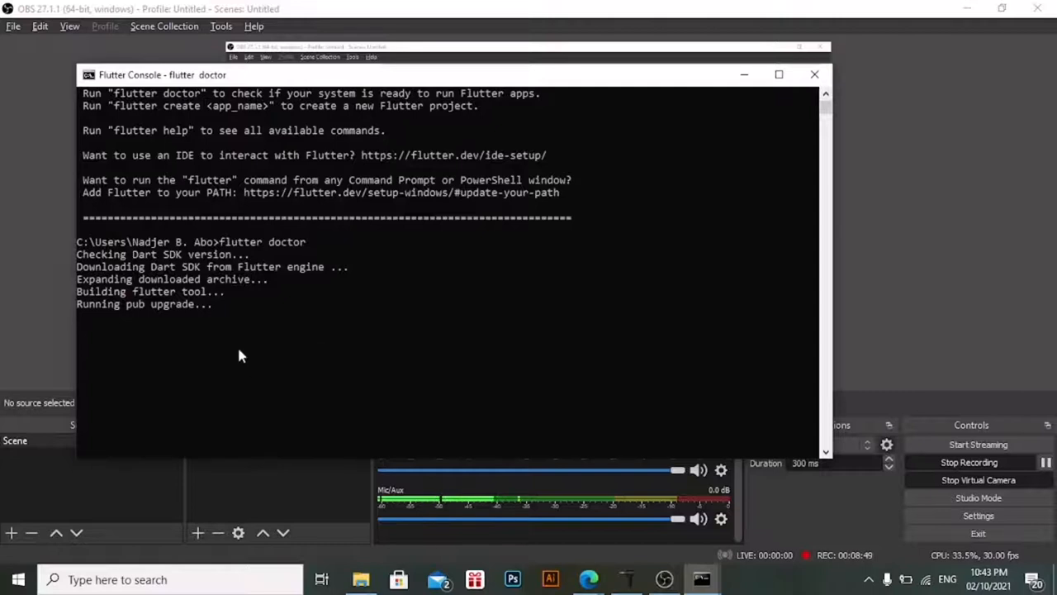
{"action": "mouse_move", "coordinate": [222, 341]}
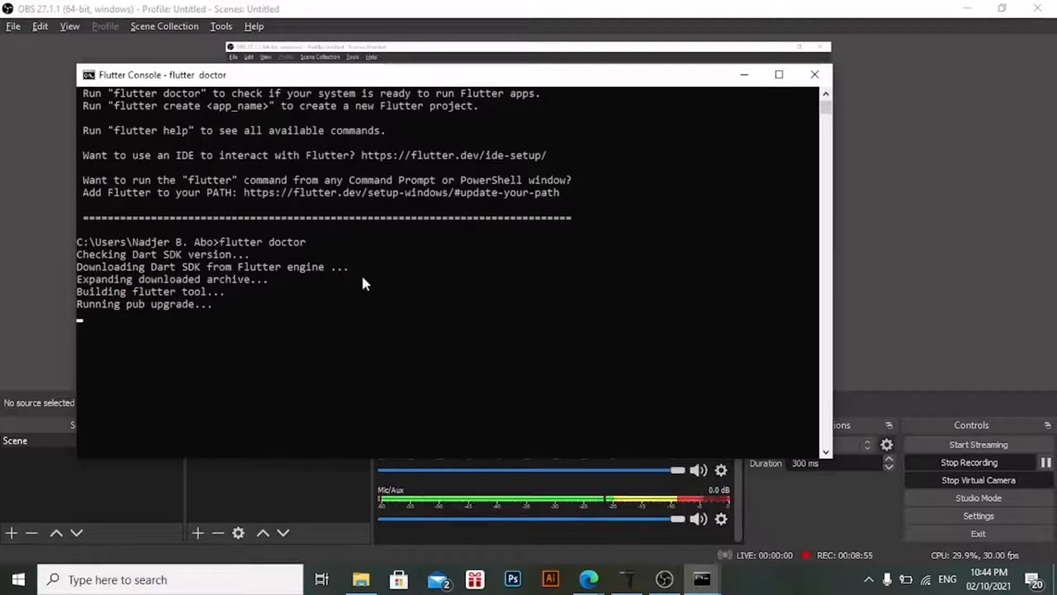
{"action": "mouse_move", "coordinate": [321, 448]}
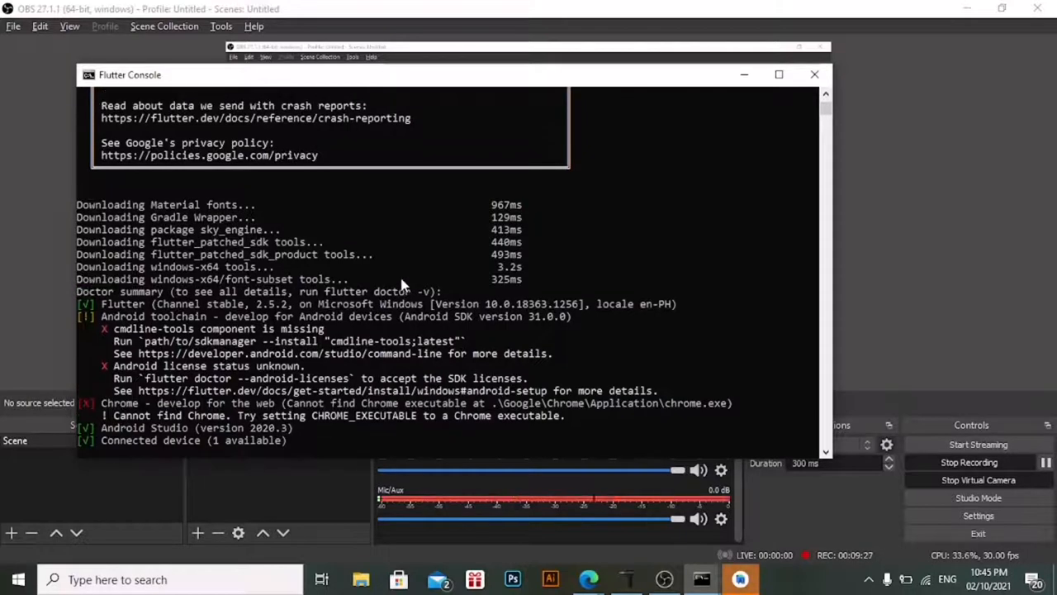
{"action": "mouse_move", "coordinate": [599, 355]}
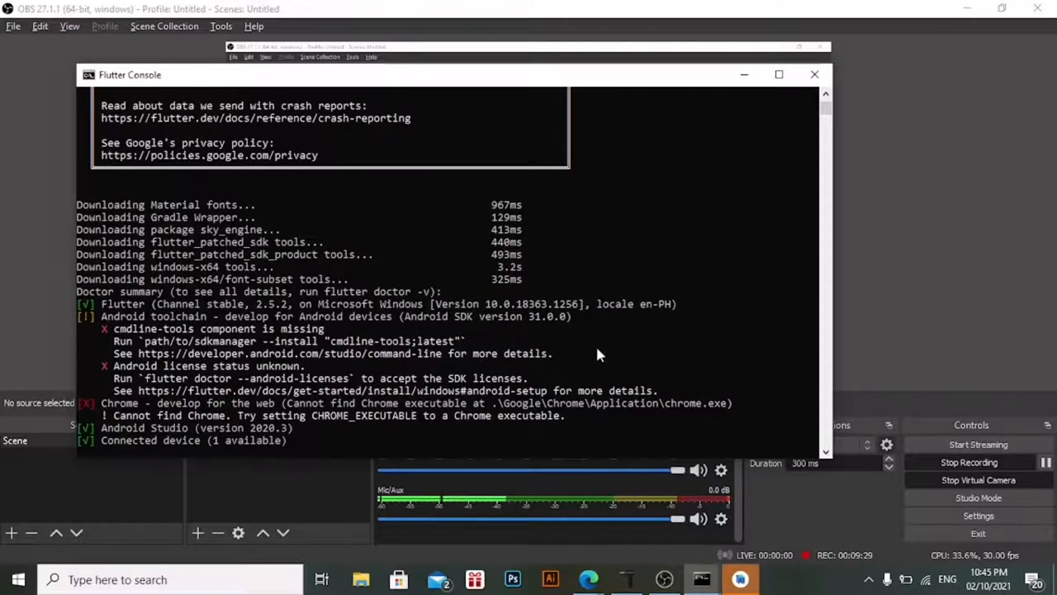
{"action": "mouse_move", "coordinate": [444, 269]}
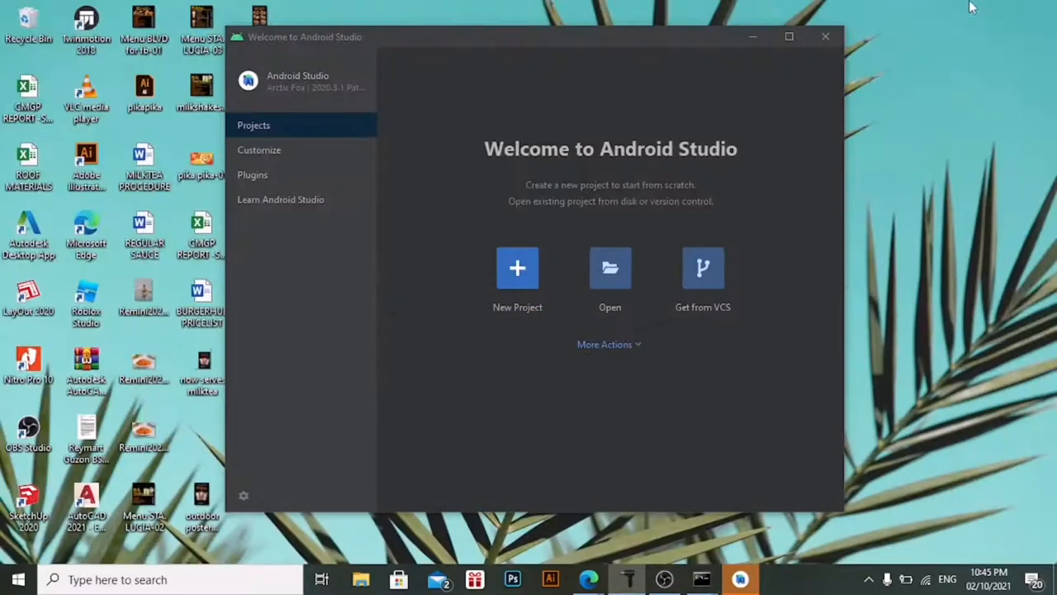
{"action": "mouse_move", "coordinate": [690, 127]}
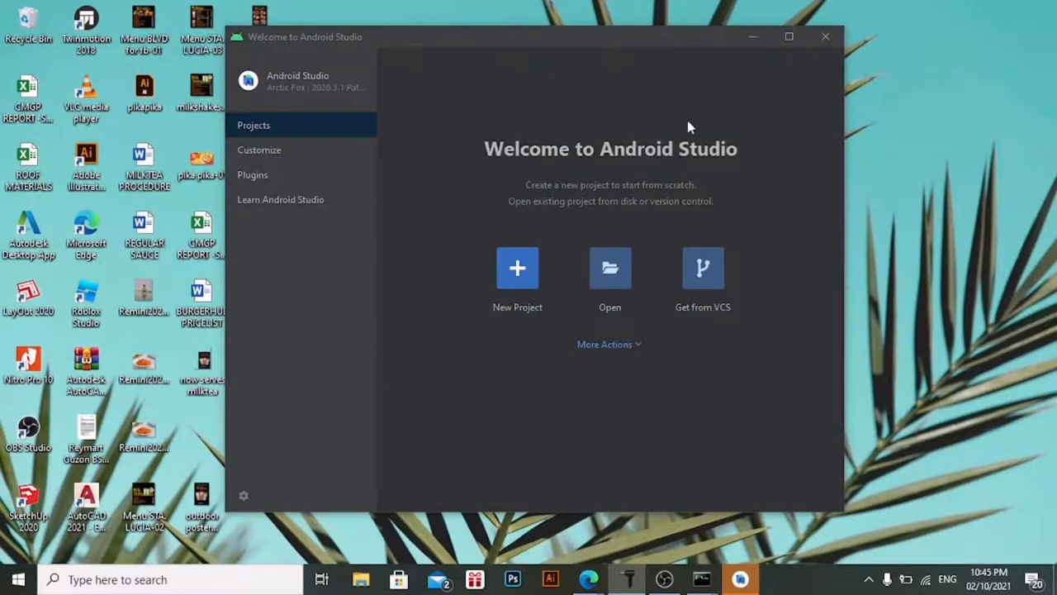
{"action": "mouse_move", "coordinate": [325, 187]}
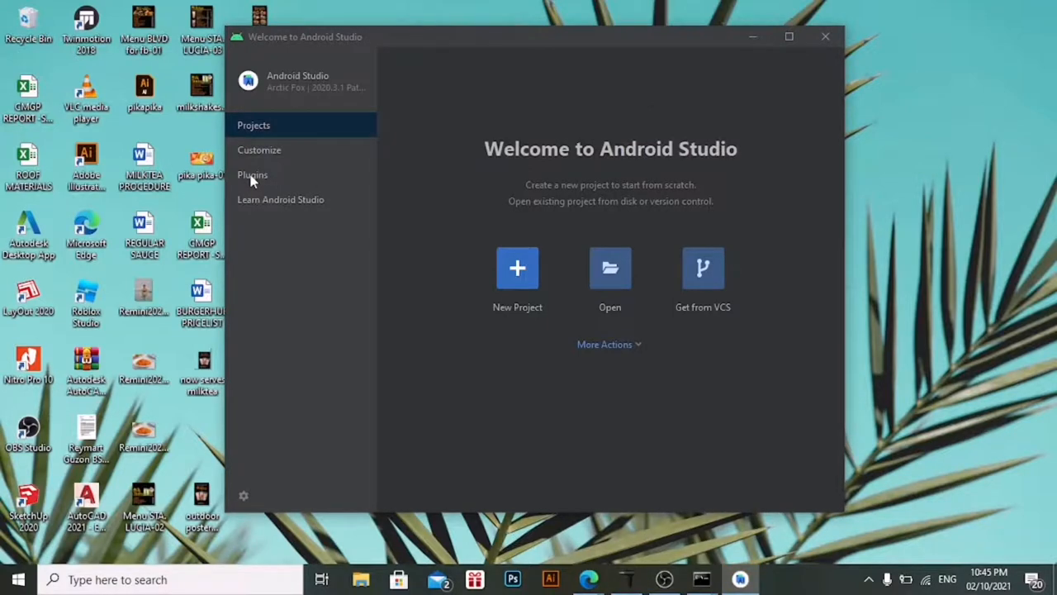
Install the Flutter and Dart plugins from Plugins, accepting the privacy note and choosing Not Now for restart
{"action": "left_click", "coordinate": [253, 174]}
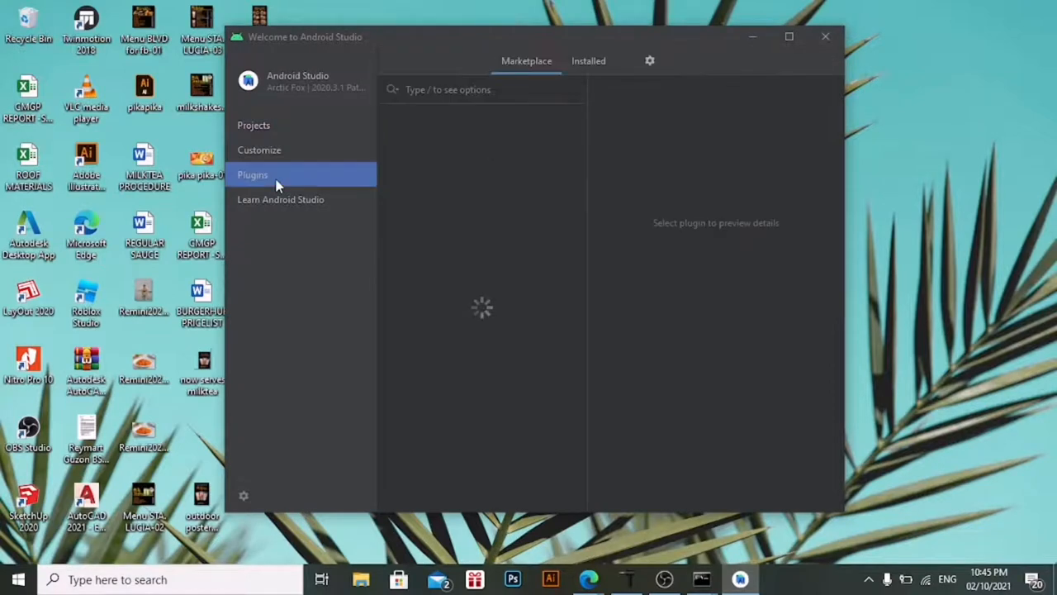
{"action": "left_click", "coordinate": [253, 174]}
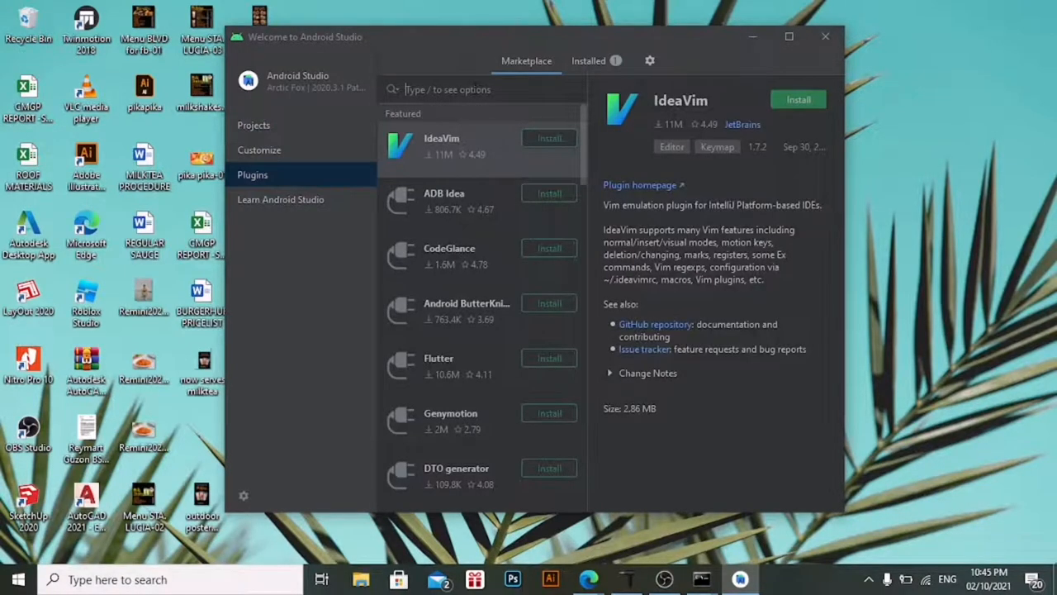
{"action": "mouse_move", "coordinate": [439, 149]}
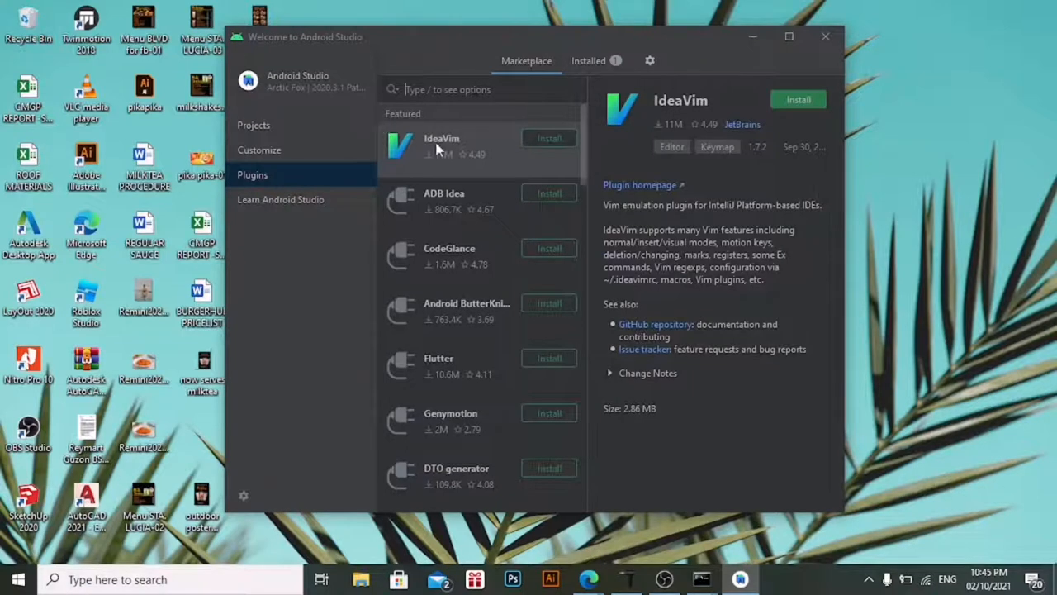
{"action": "mouse_move", "coordinate": [543, 363]}
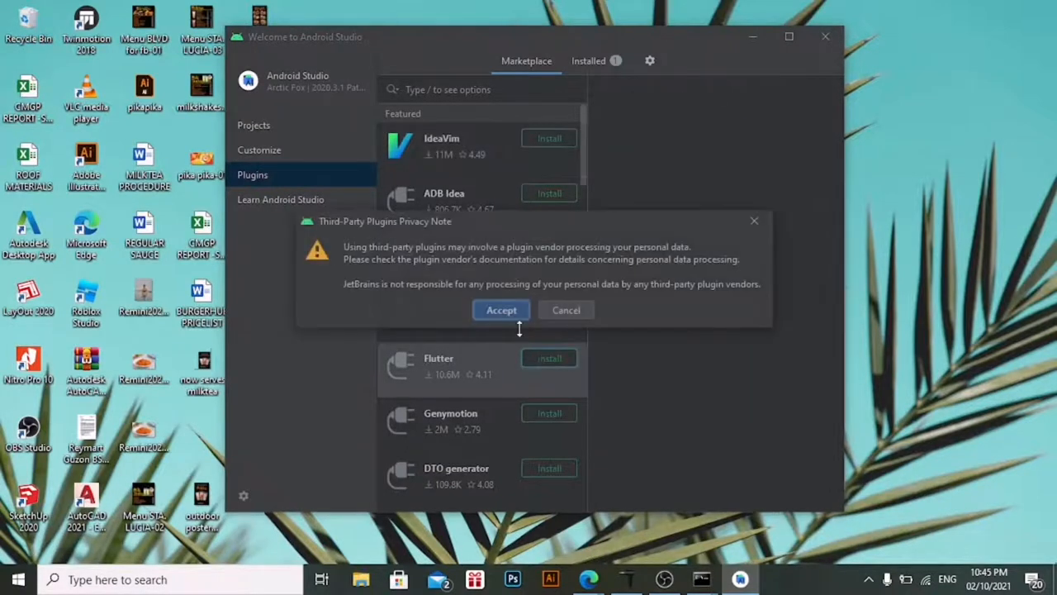
{"action": "left_click", "coordinate": [501, 310]}
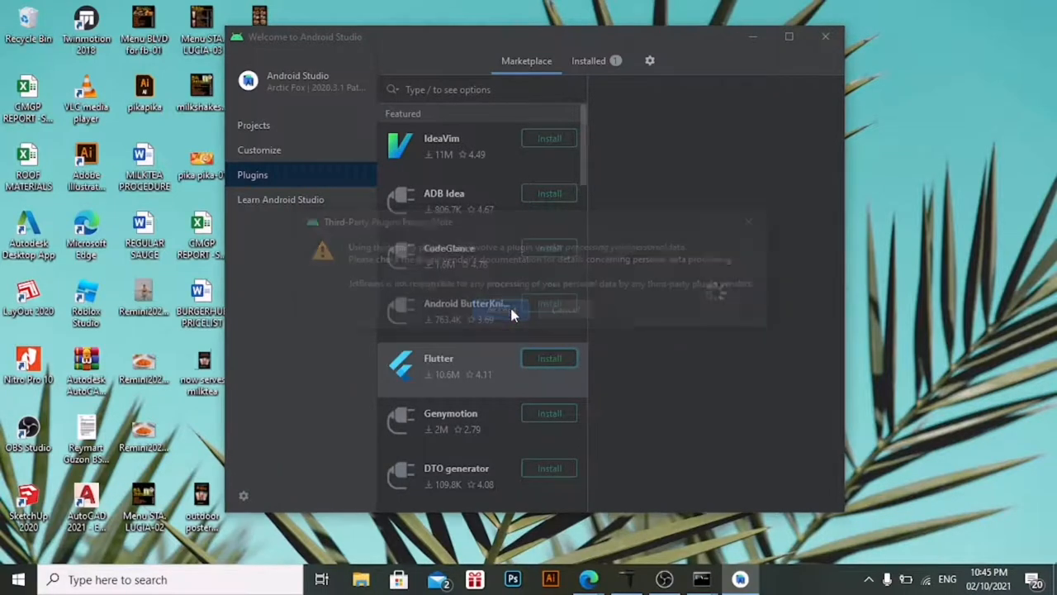
{"action": "left_click", "coordinate": [549, 358]}
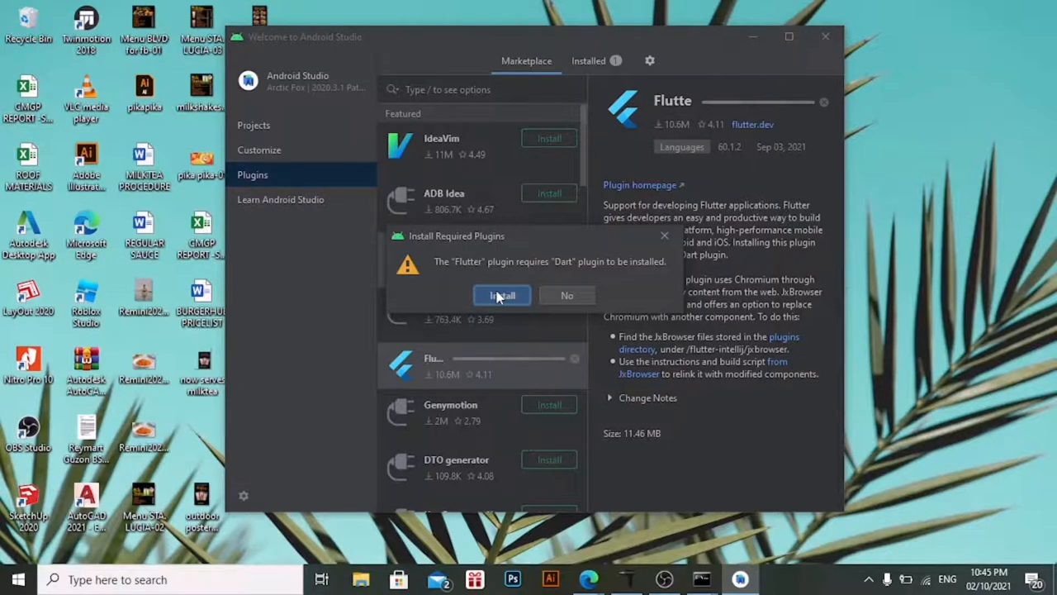
{"action": "left_click", "coordinate": [501, 295]}
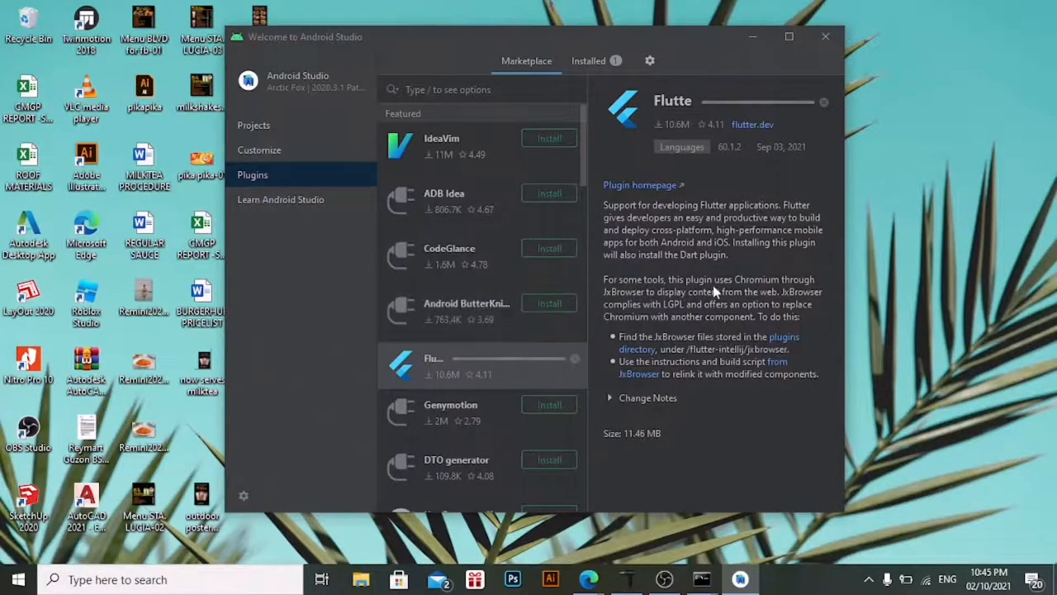
{"action": "mouse_move", "coordinate": [652, 263]}
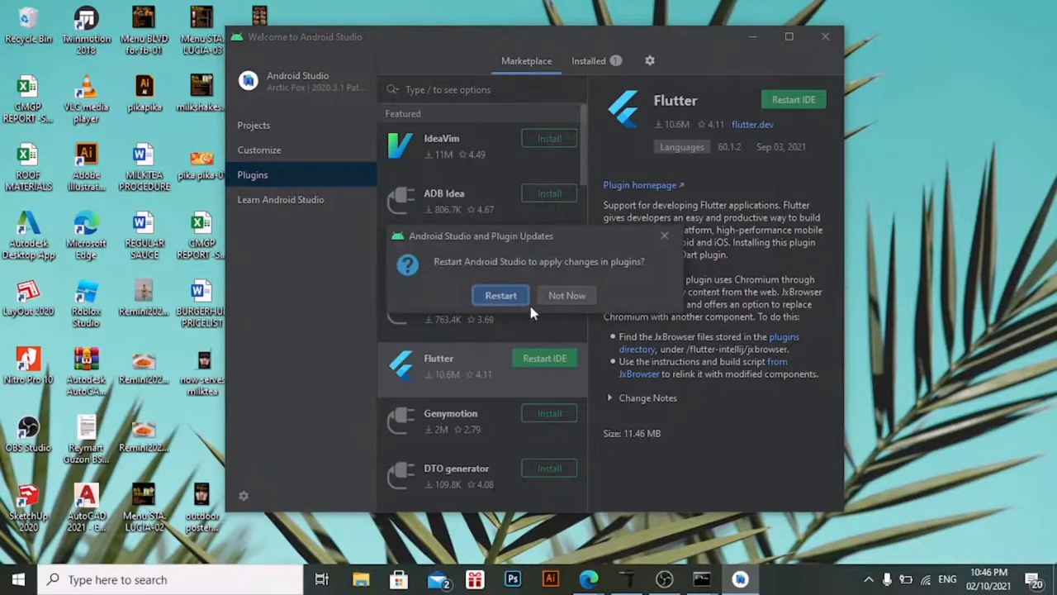
{"action": "left_click", "coordinate": [567, 295]}
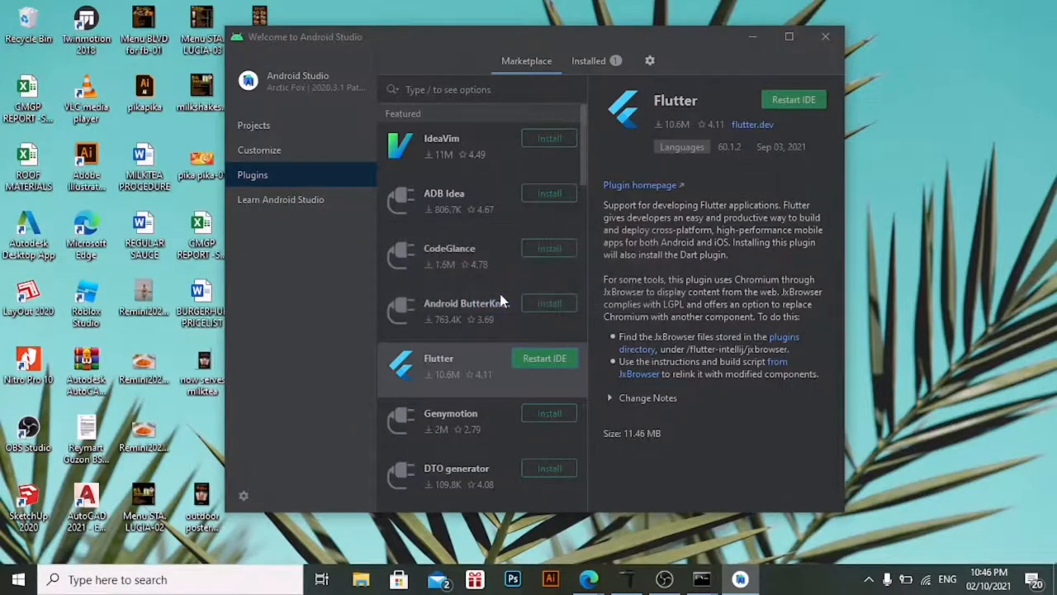
Relaunch Android Studio so the Arctic Fox splash screen applies the plugin changes
{"action": "left_click", "coordinate": [824, 36]}
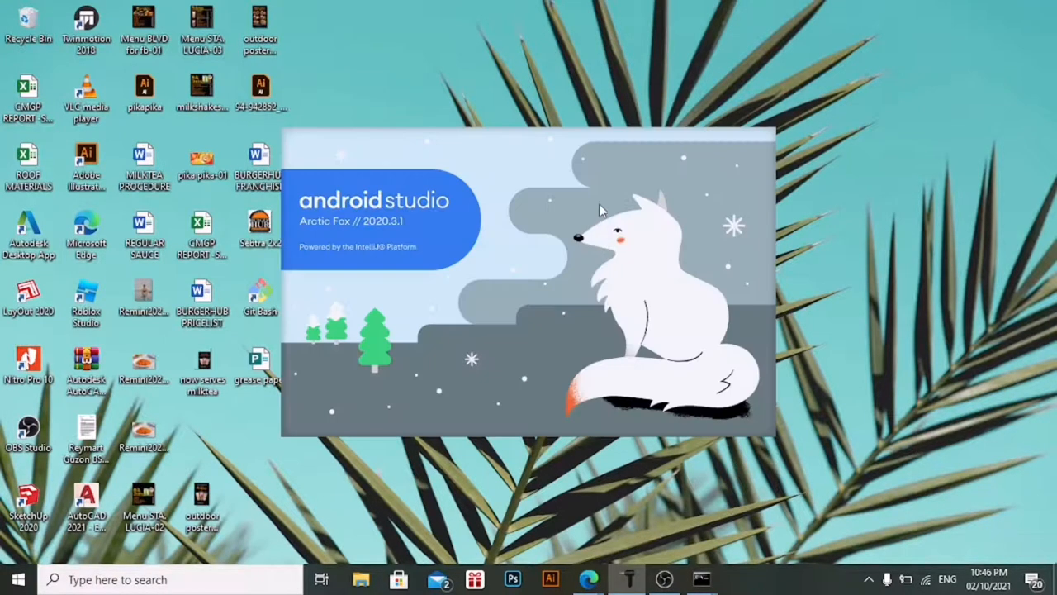
{"action": "mouse_move", "coordinate": [714, 235]}
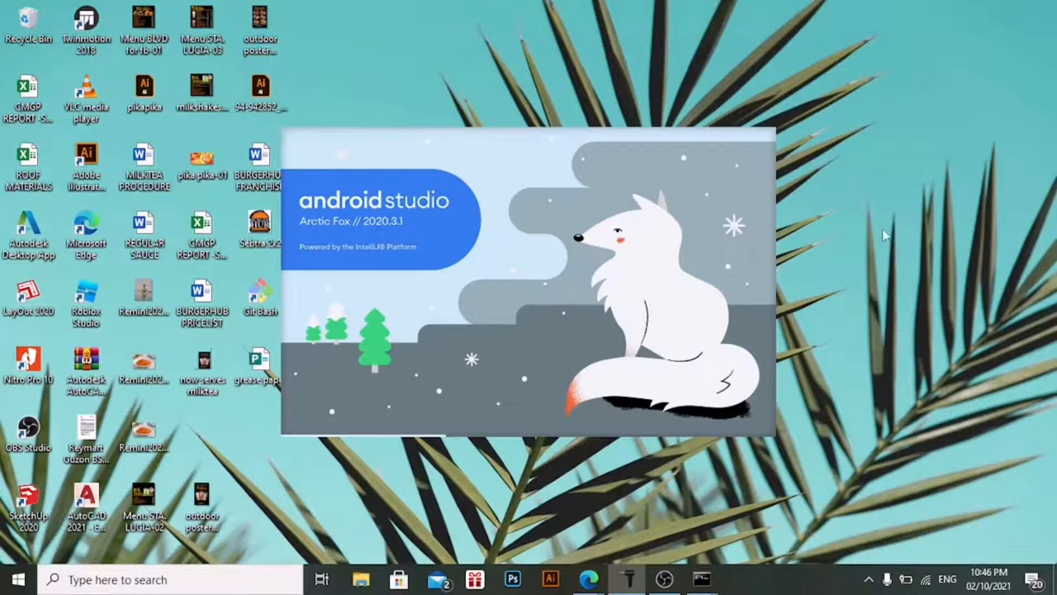
{"action": "mouse_move", "coordinate": [874, 257]}
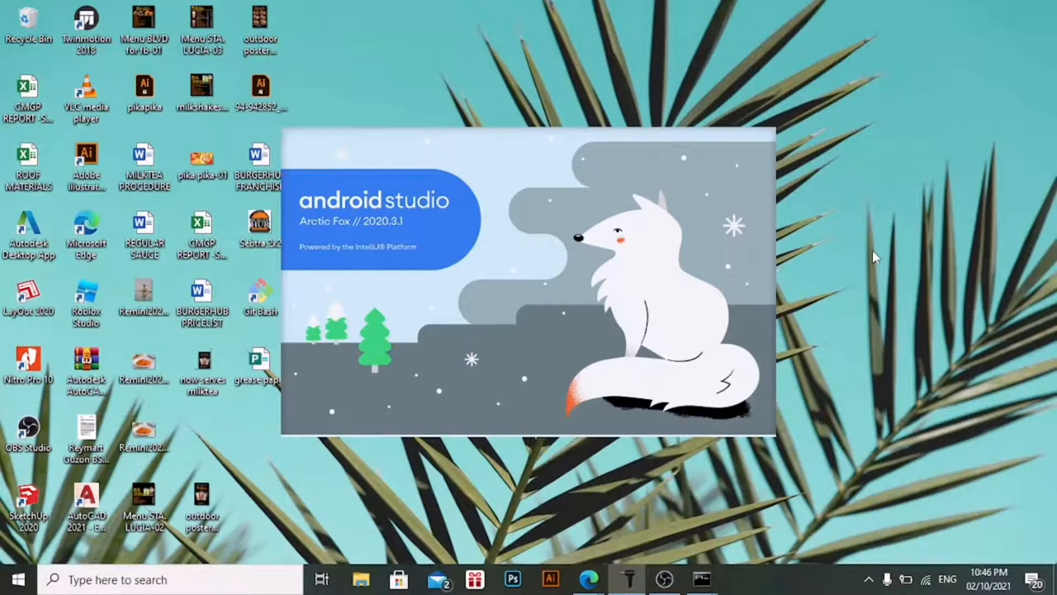
{"action": "mouse_move", "coordinate": [826, 252]}
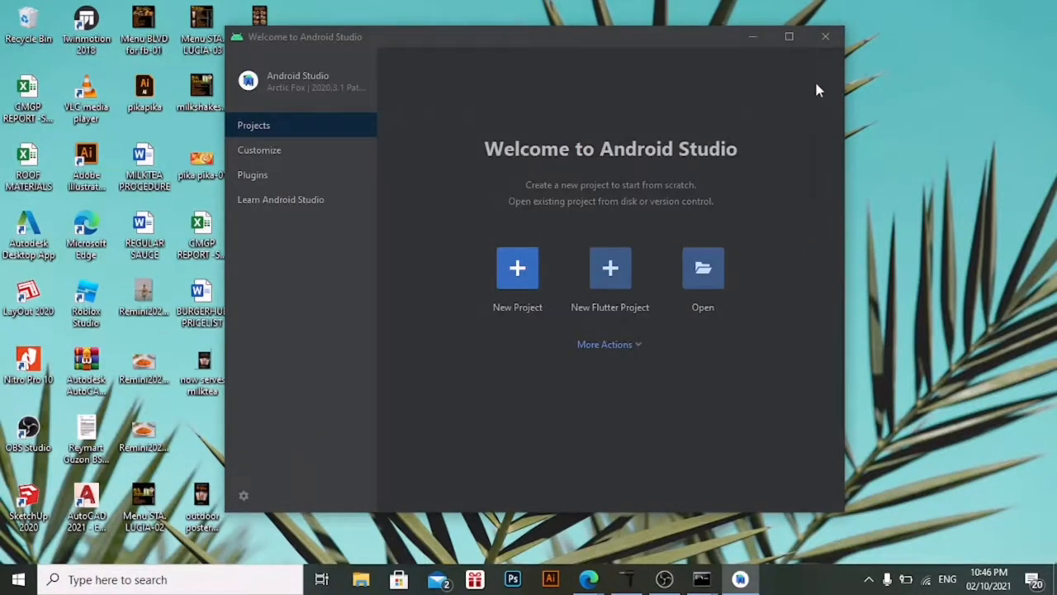
{"action": "mouse_move", "coordinate": [359, 97]}
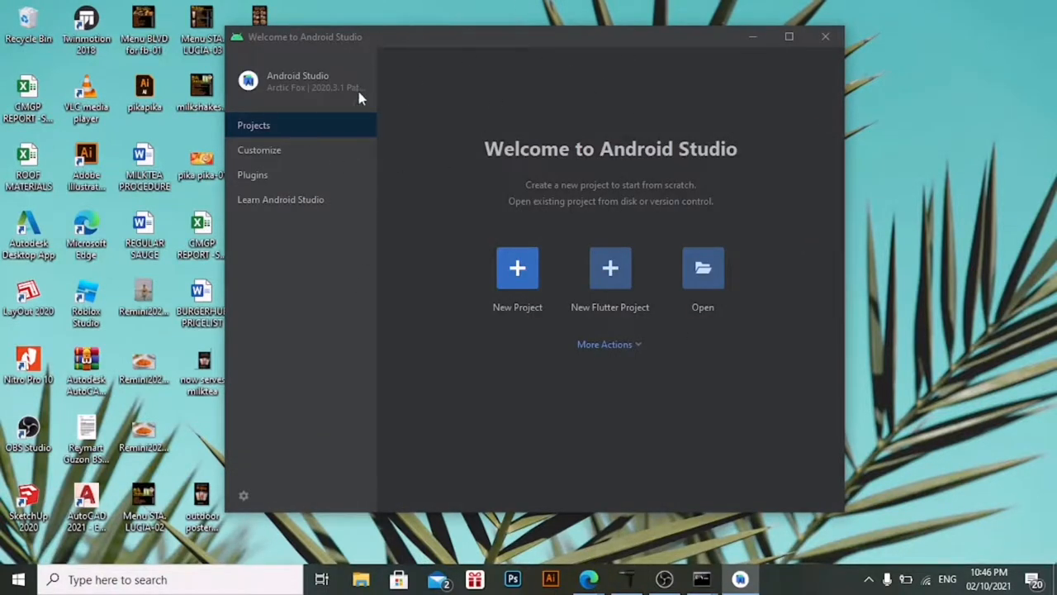
{"action": "mouse_move", "coordinate": [652, 128]}
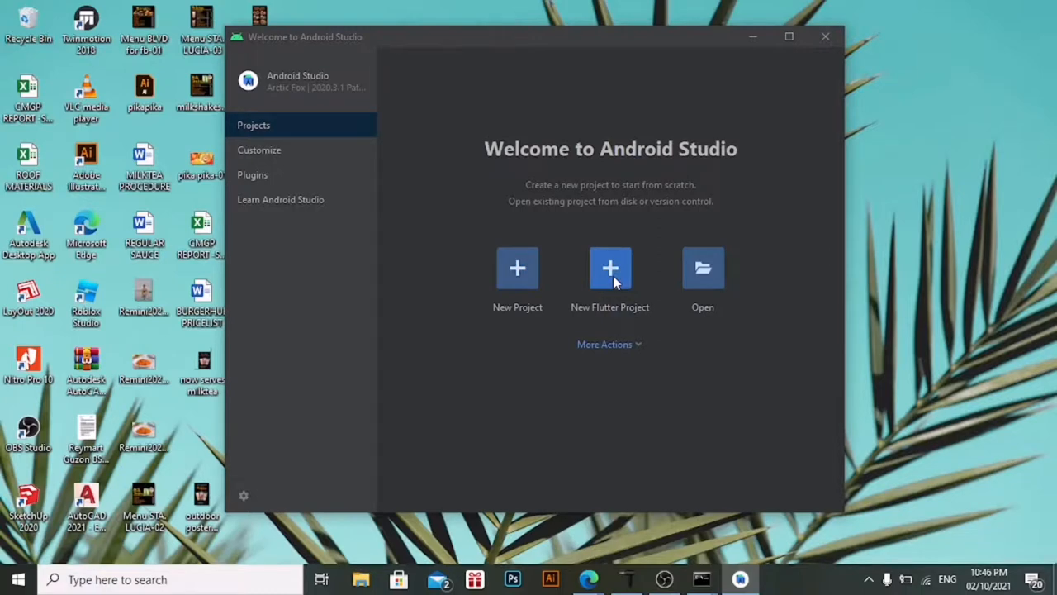
{"action": "mouse_move", "coordinate": [619, 272]}
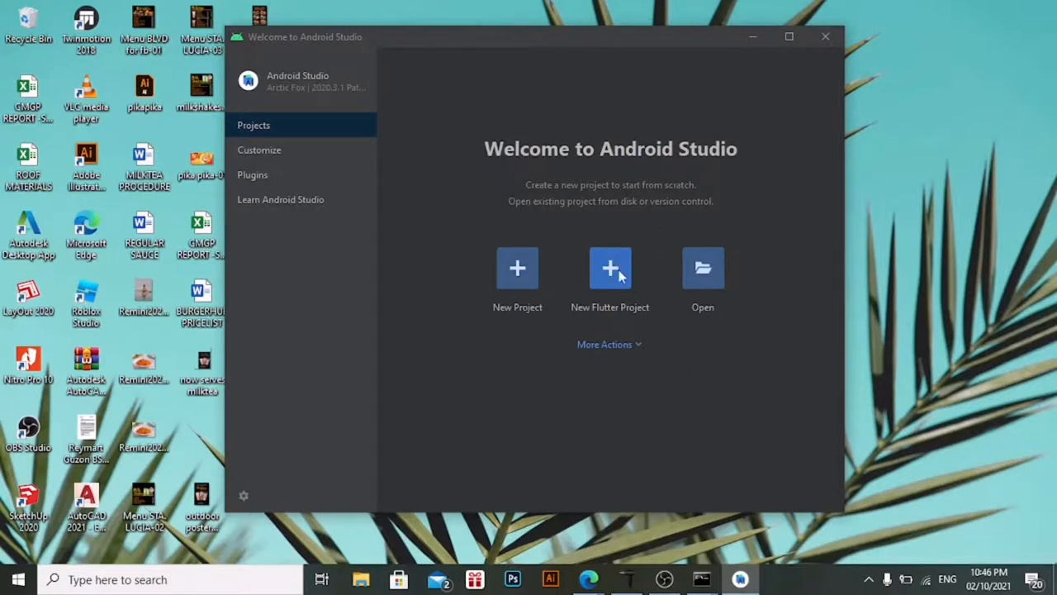
Start a New Flutter Project with SDK path C:\src\flutter and advance to project details
{"action": "left_click", "coordinate": [518, 268]}
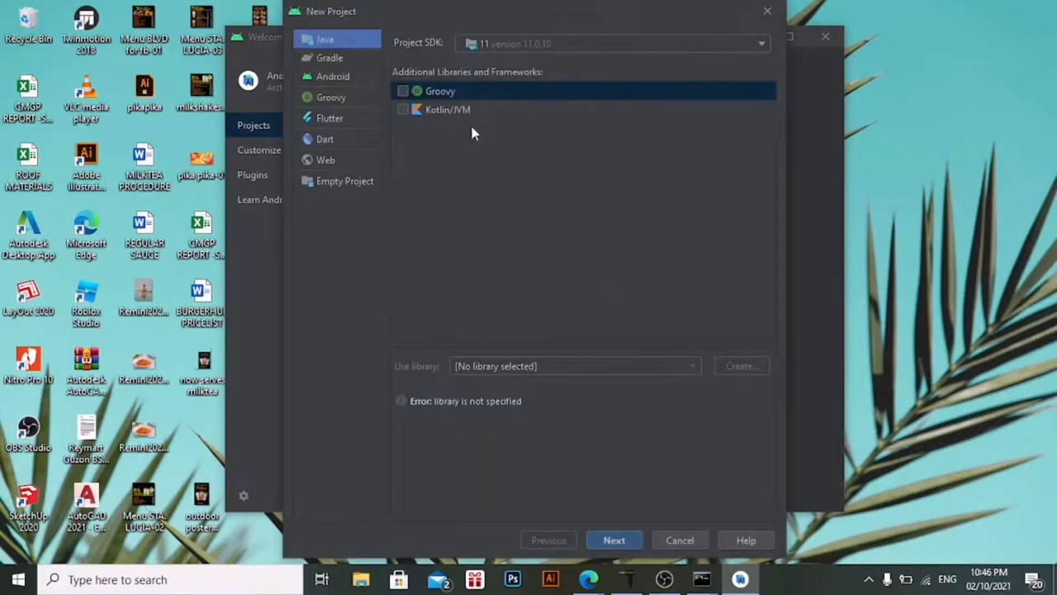
{"action": "mouse_move", "coordinate": [475, 162]}
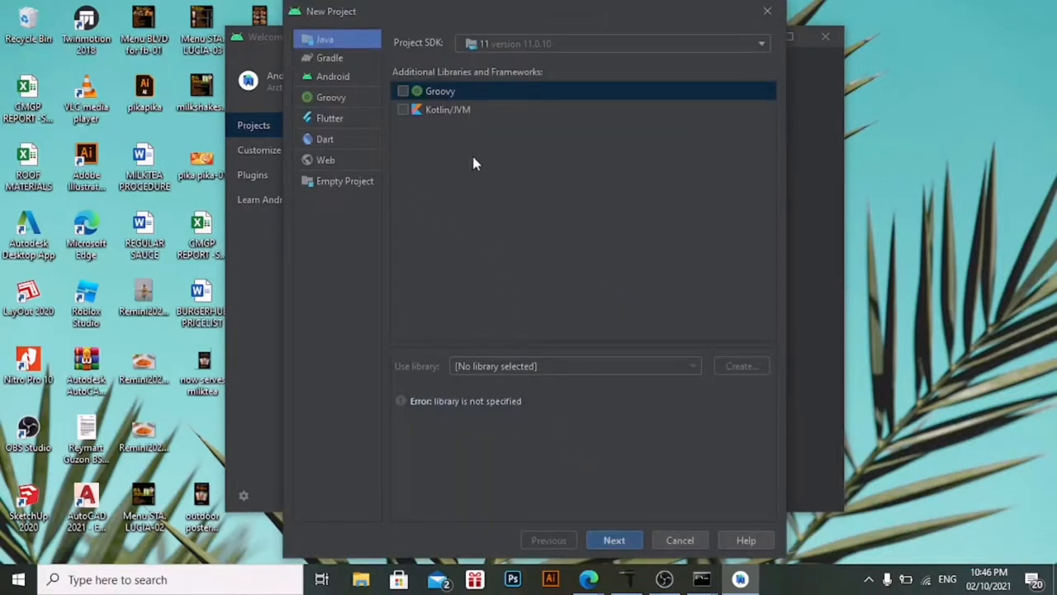
{"action": "mouse_move", "coordinate": [589, 108]}
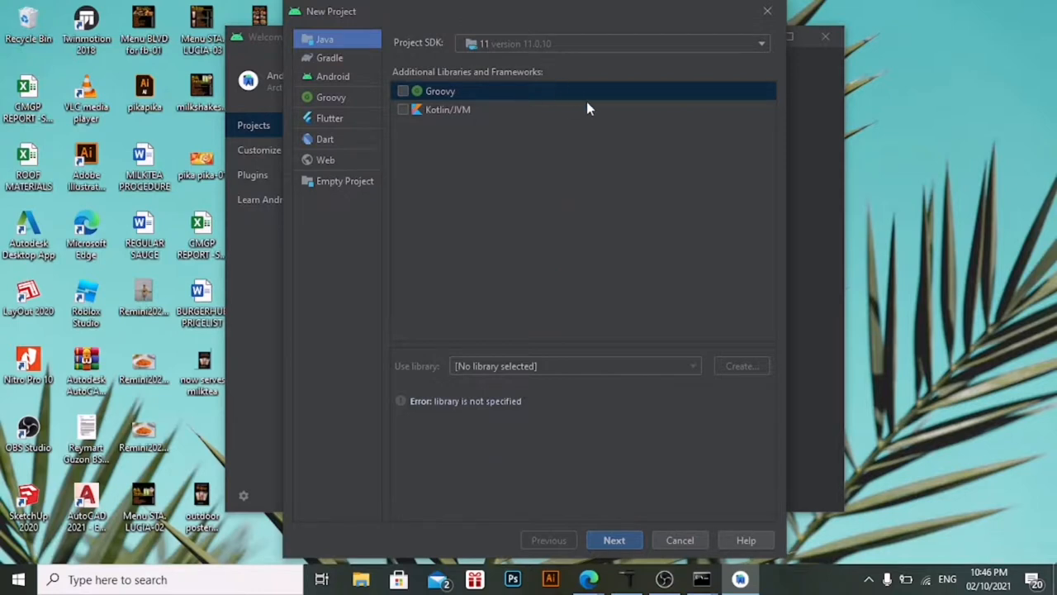
{"action": "mouse_move", "coordinate": [671, 273]}
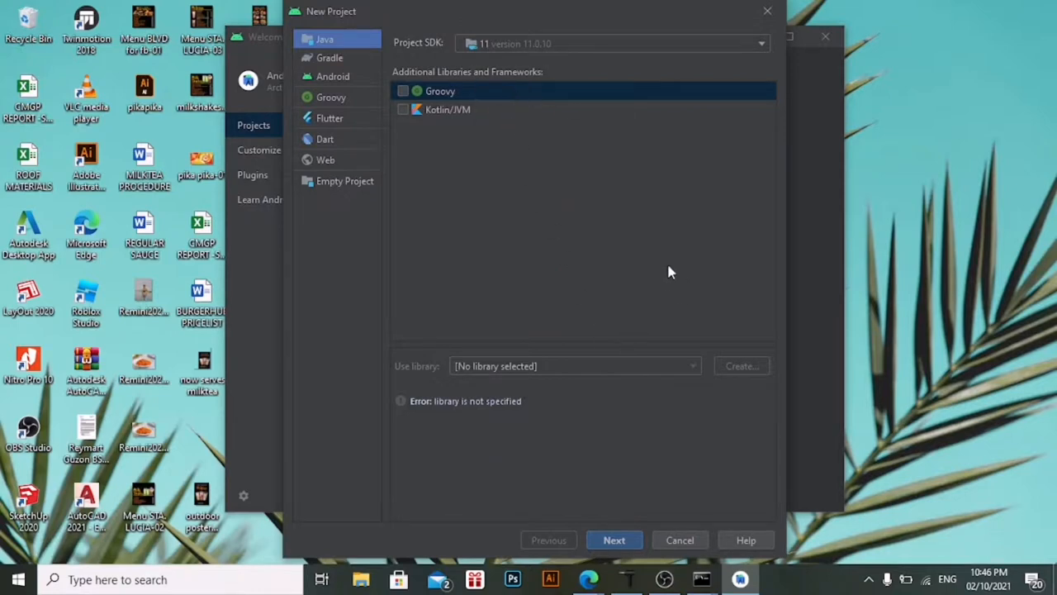
{"action": "left_click", "coordinate": [329, 117]}
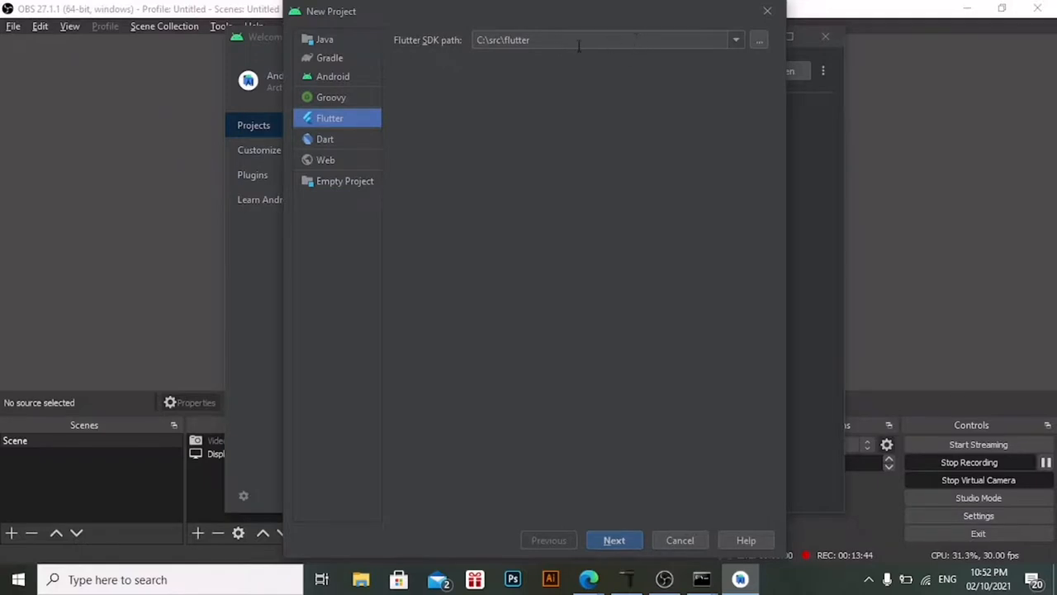
{"action": "mouse_move", "coordinate": [648, 116]}
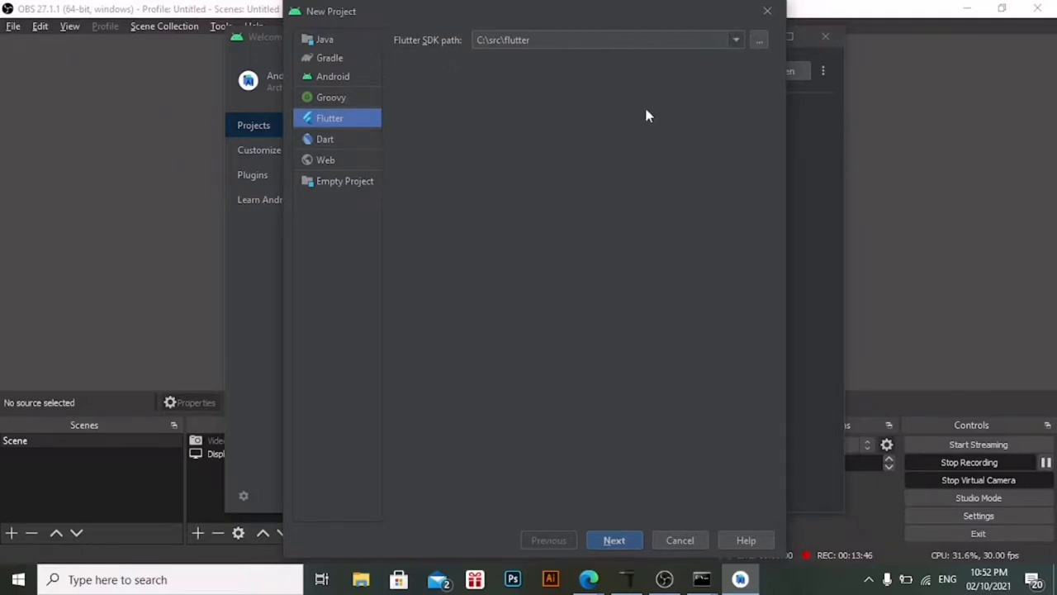
{"action": "left_click", "coordinate": [615, 540]}
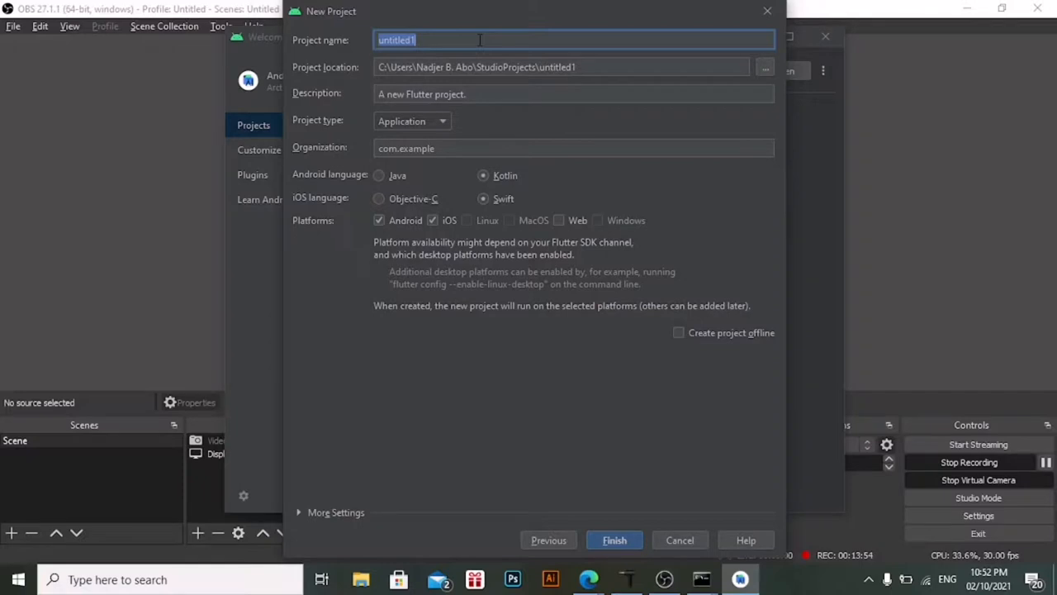
Name the project MyFirstFlutterApp and attempt Finish, triggering the invalid Dart package name error
{"action": "type", "text": "MyFi"}
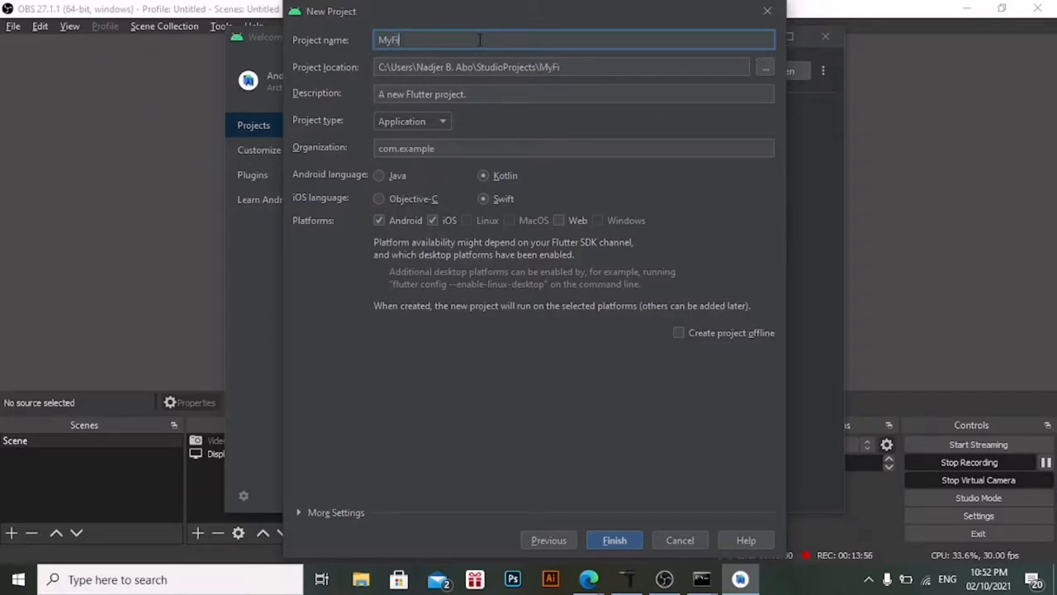
{"action": "type", "text": "rstF"}
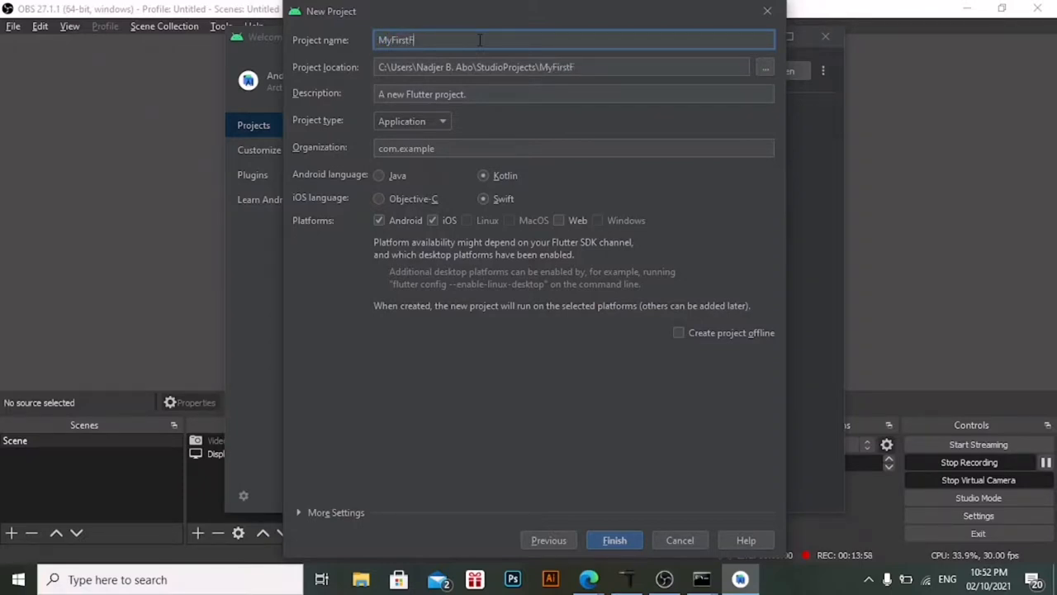
{"action": "type", "text": "lutter"}
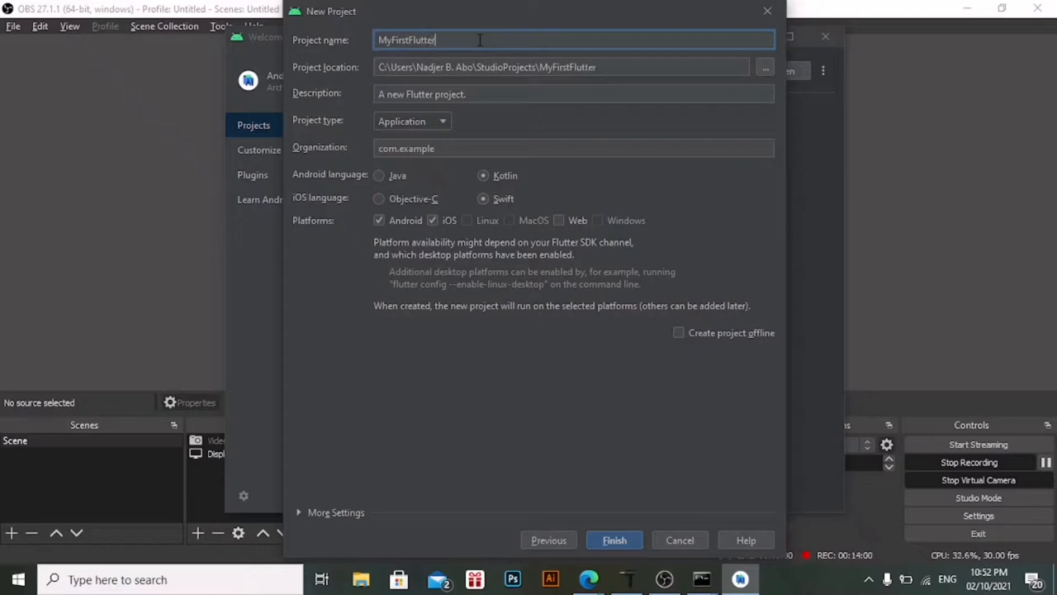
{"action": "type", "text": "App"}
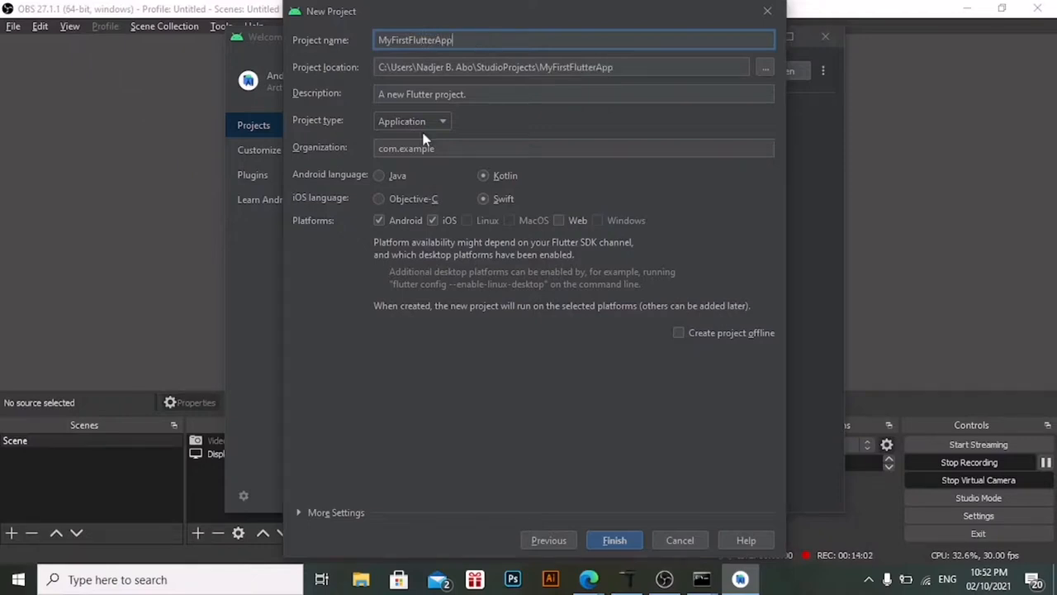
{"action": "mouse_move", "coordinate": [413, 194]}
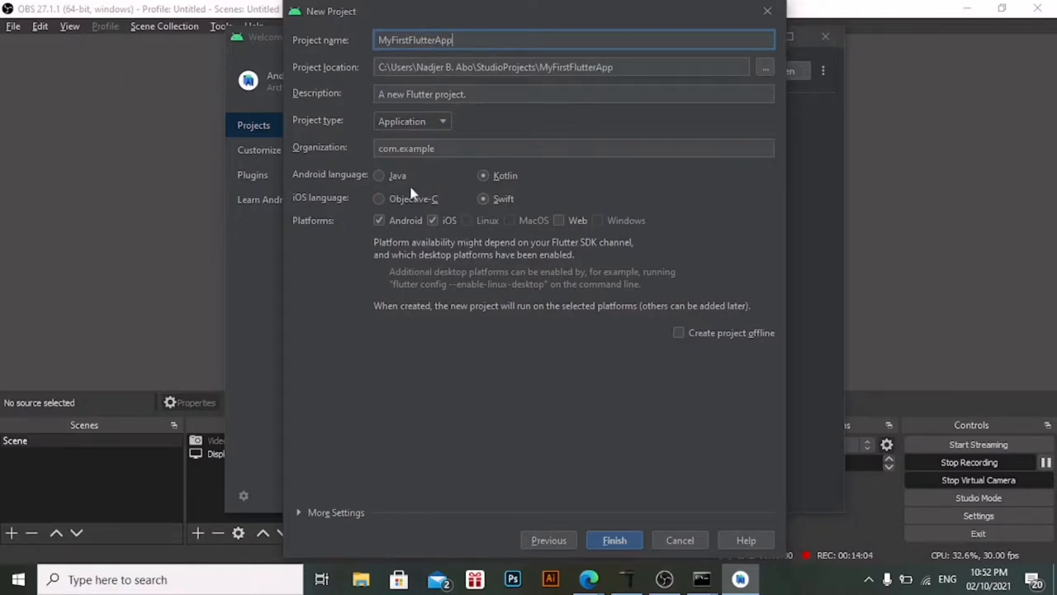
{"action": "mouse_move", "coordinate": [629, 166]}
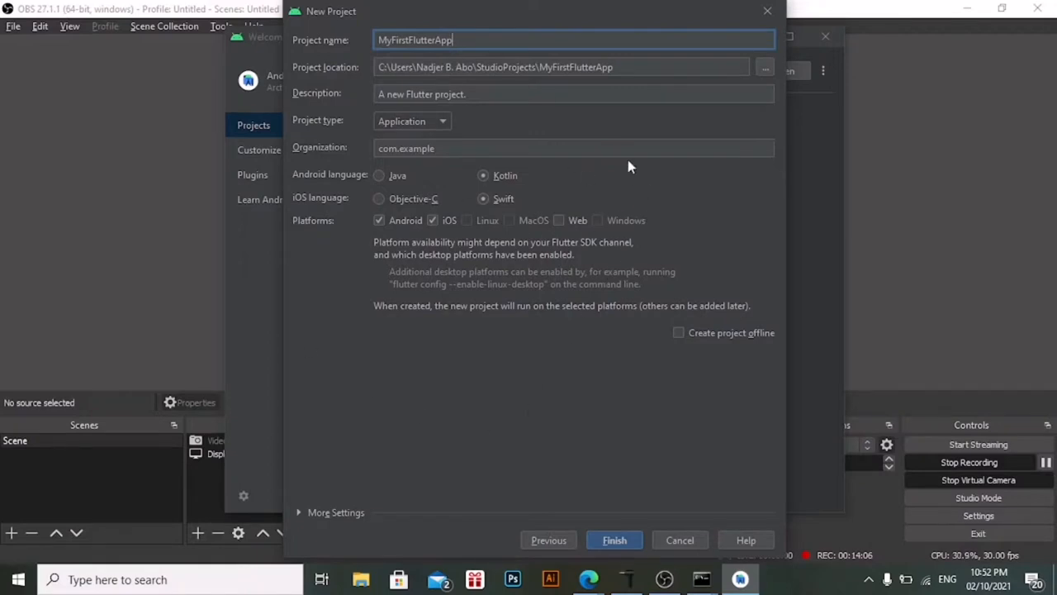
{"action": "mouse_move", "coordinate": [628, 228]}
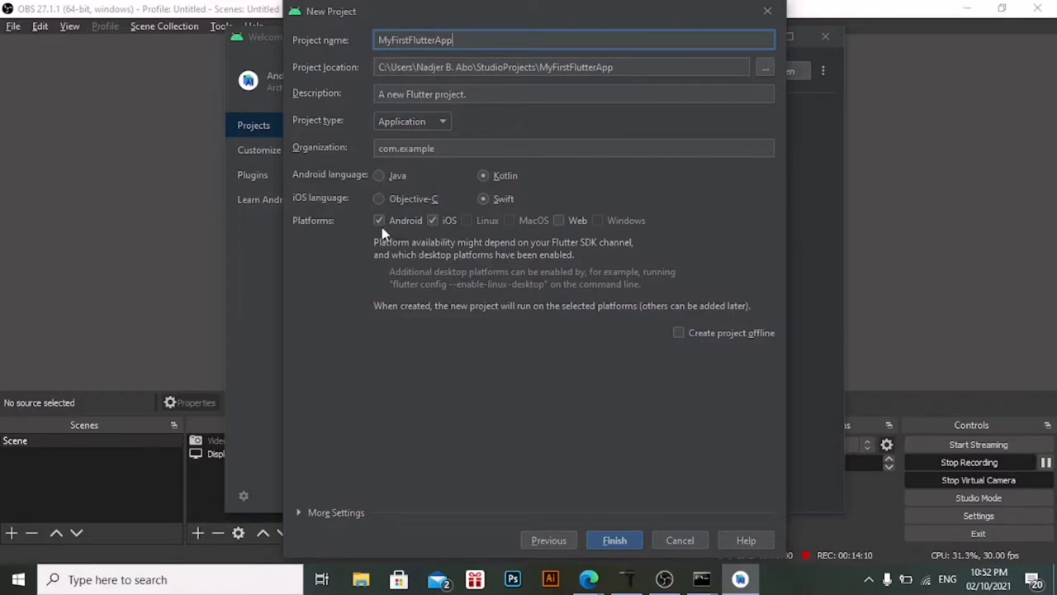
{"action": "left_click", "coordinate": [432, 220]}
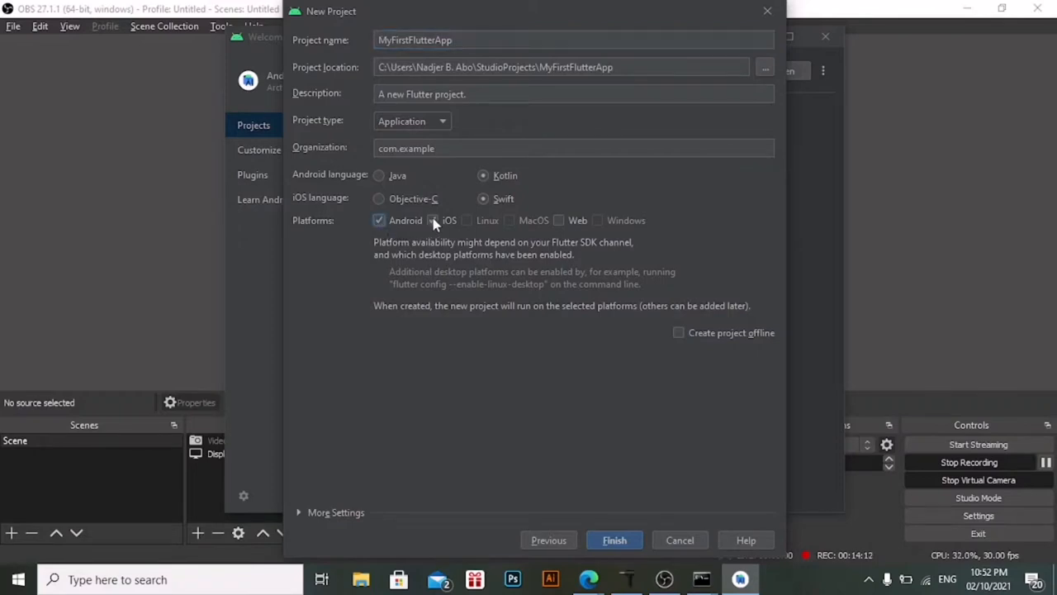
{"action": "left_click", "coordinate": [432, 219]}
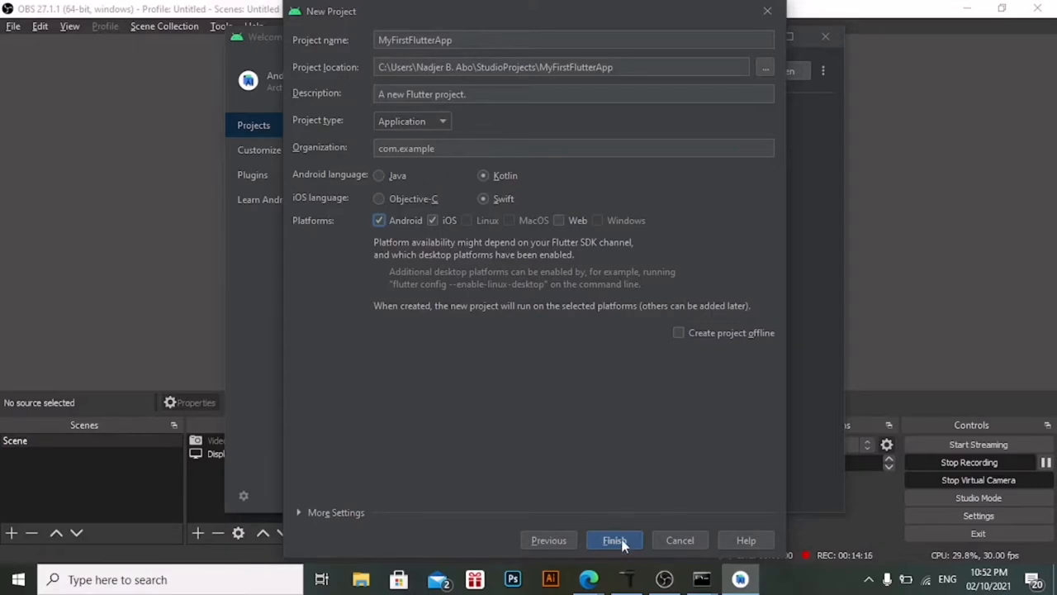
{"action": "left_click", "coordinate": [614, 539]}
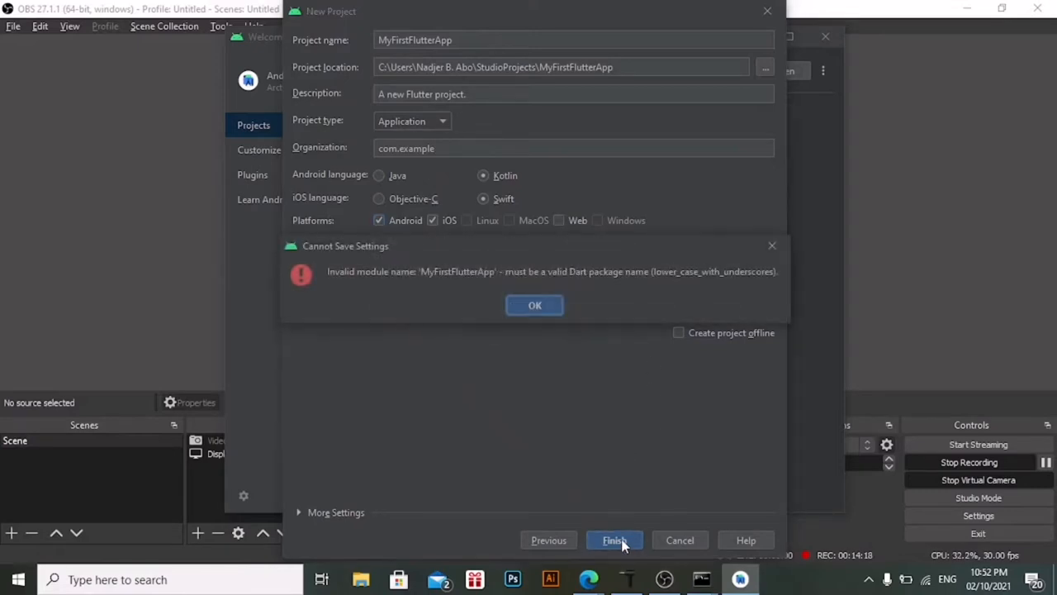